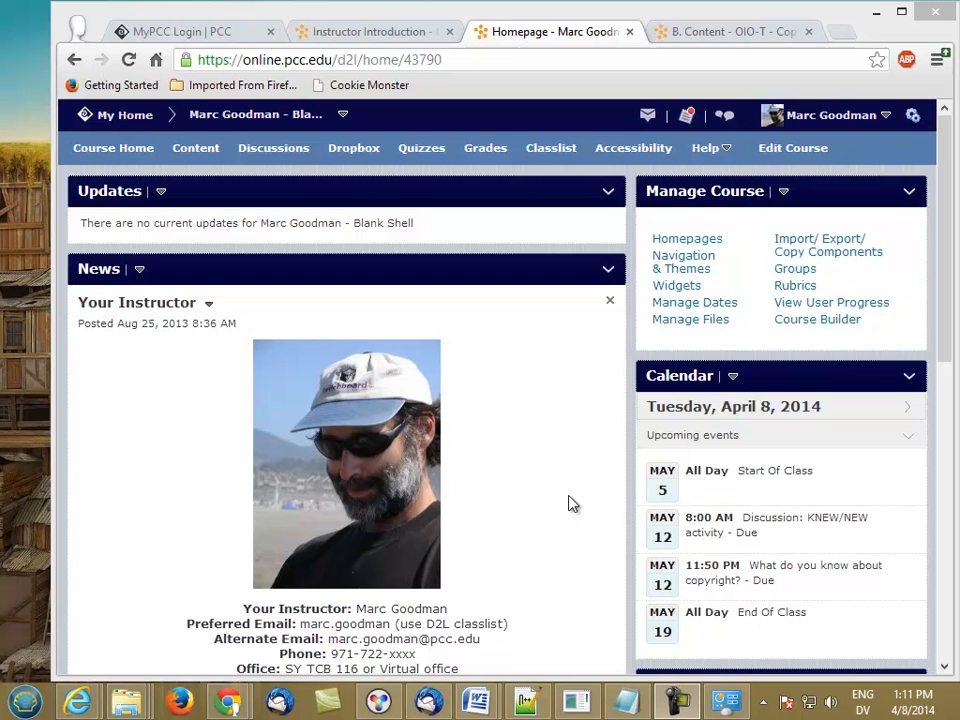
mouse_move(530, 420)
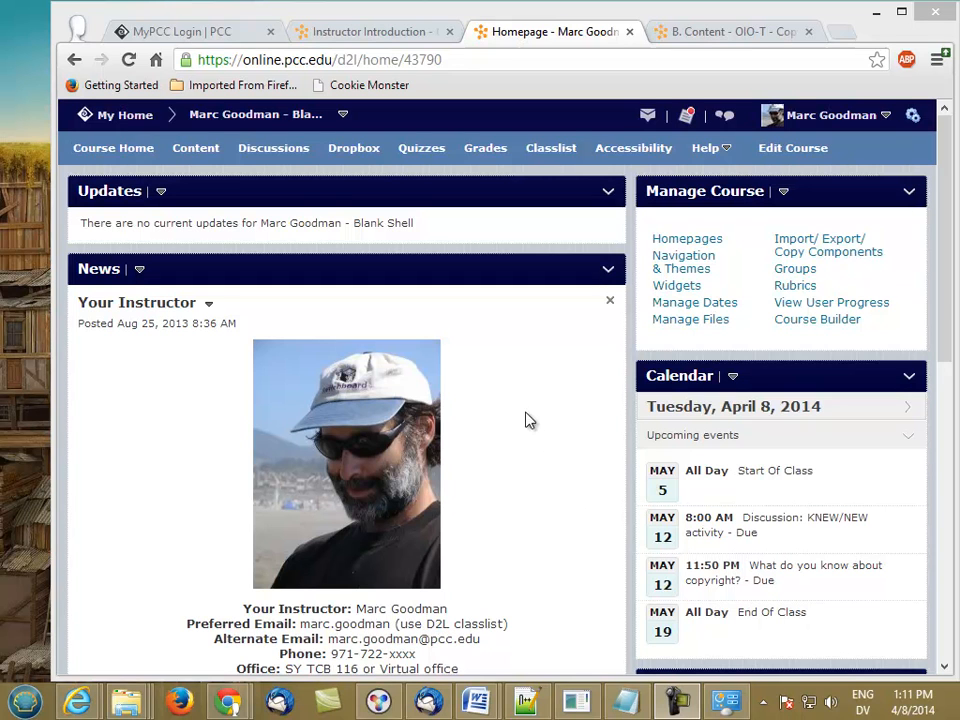
mouse_move(218, 165)
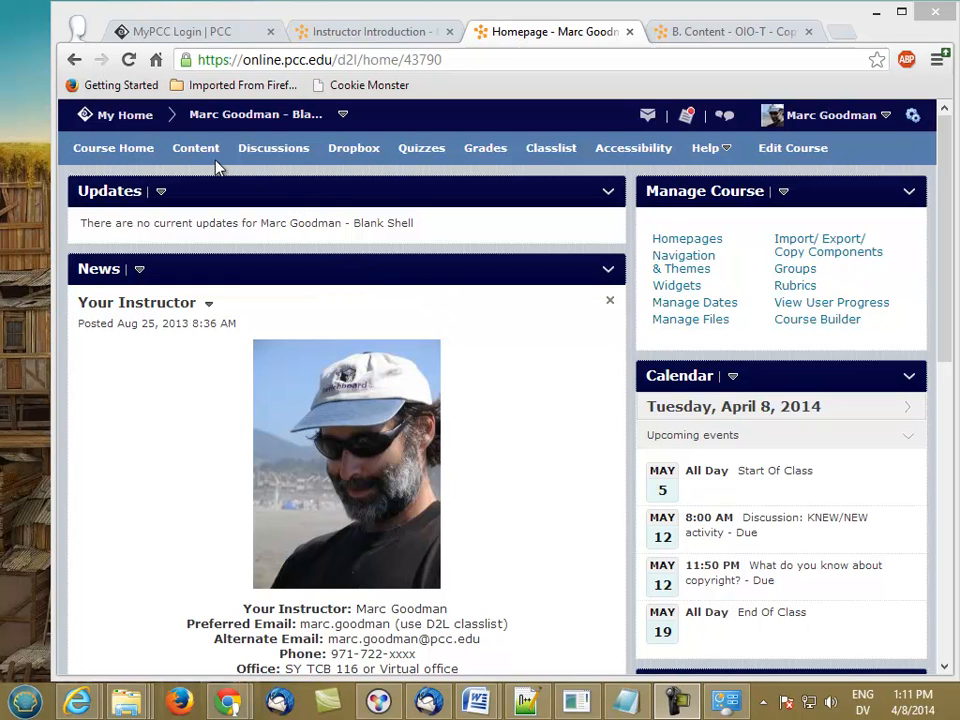
In Content, change the Prep Your Course module's status from Published to Draft.
click(196, 147)
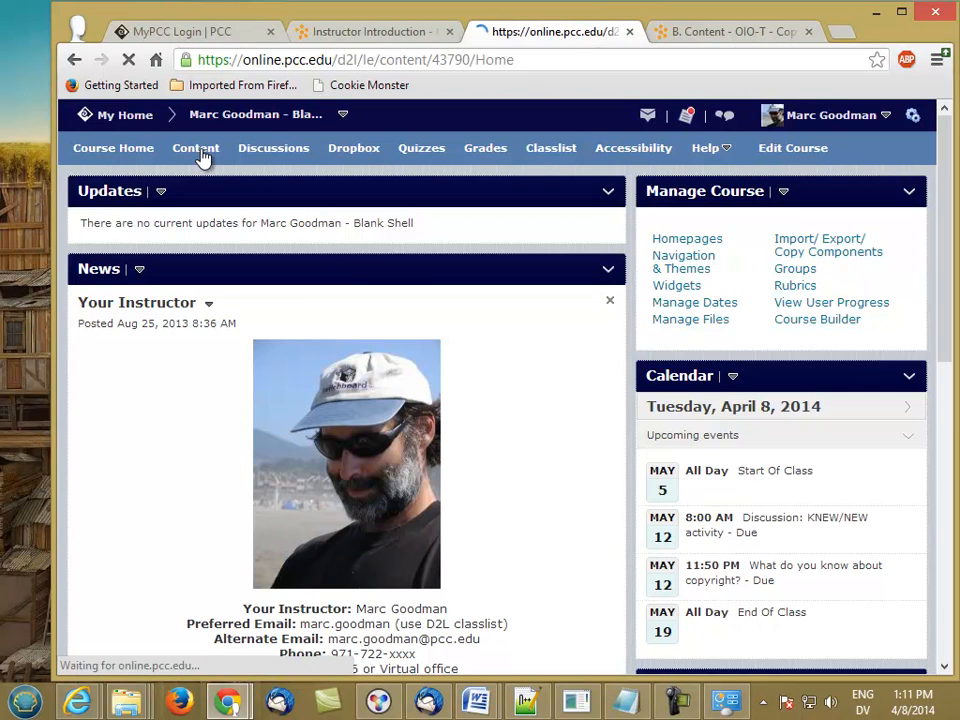
click(195, 147)
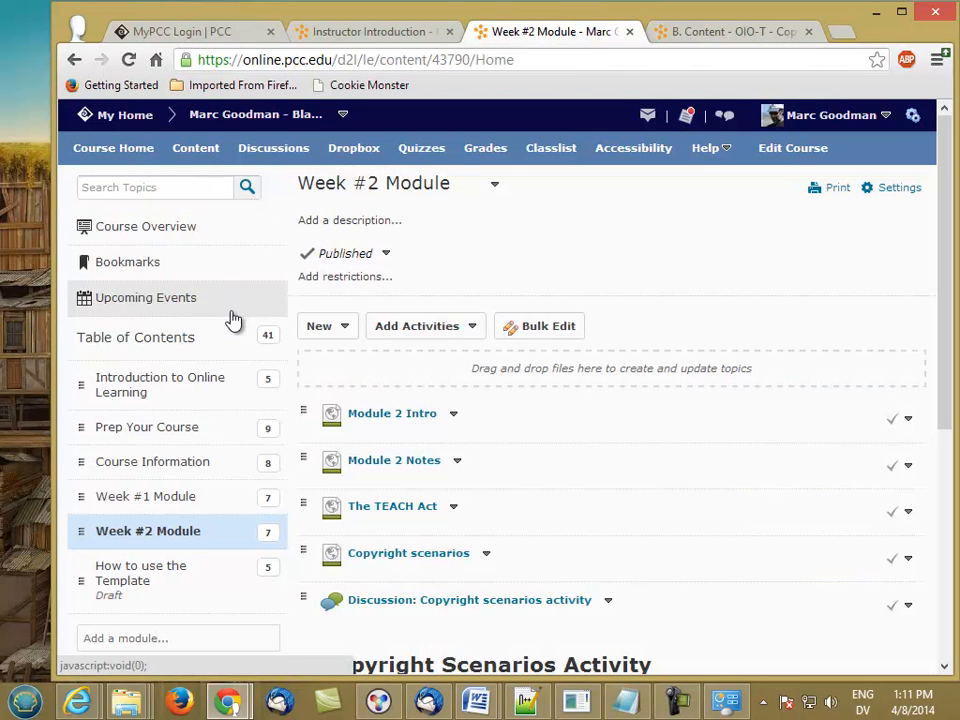
click(146, 427)
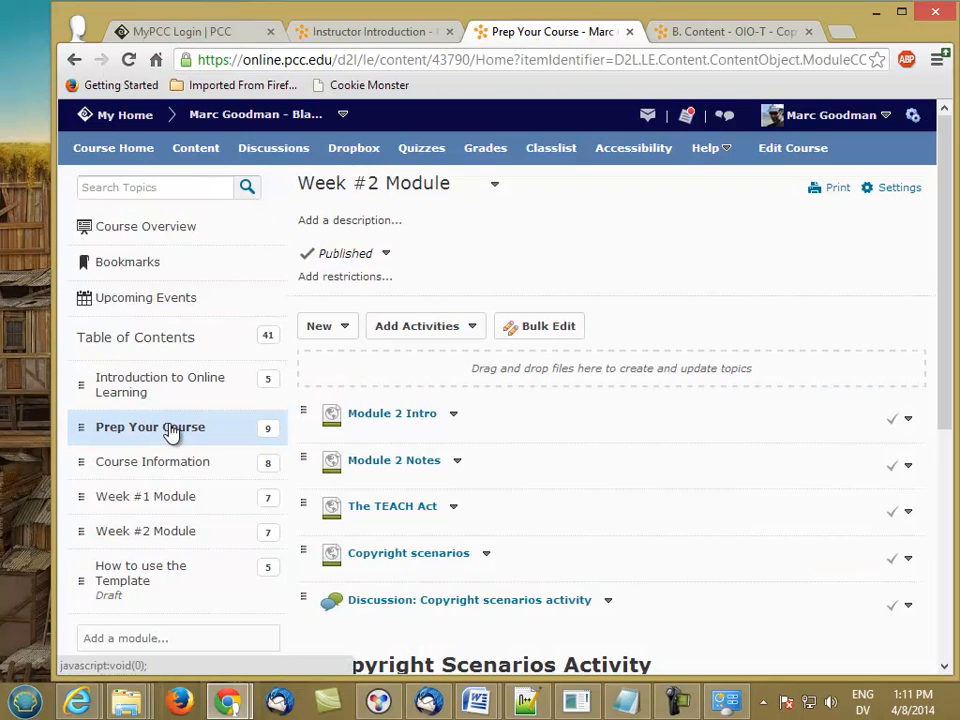
click(150, 427)
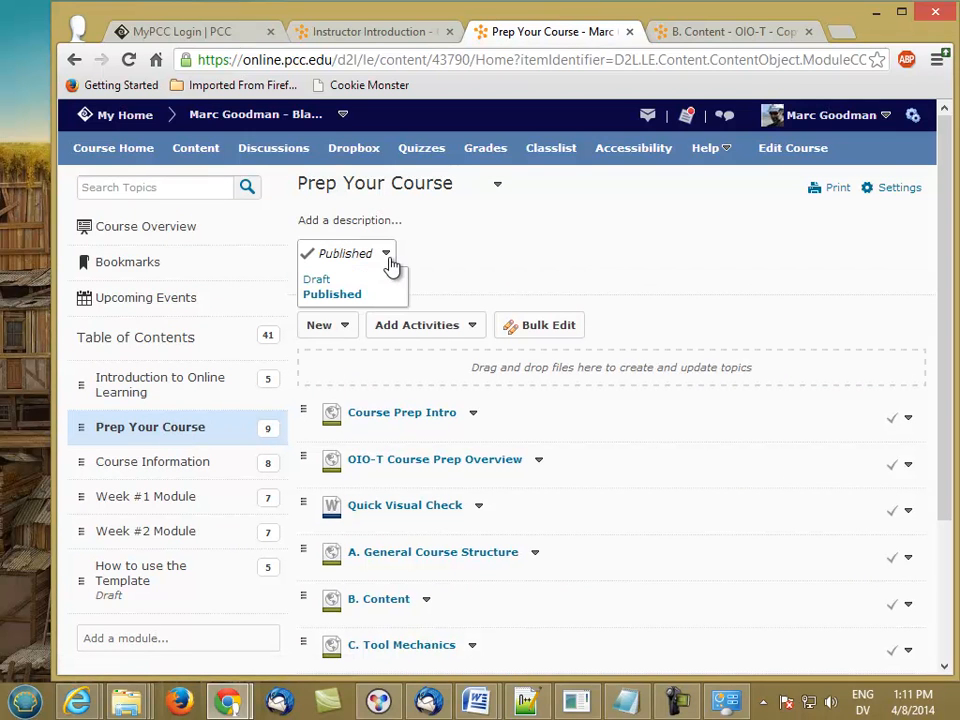
click(316, 279)
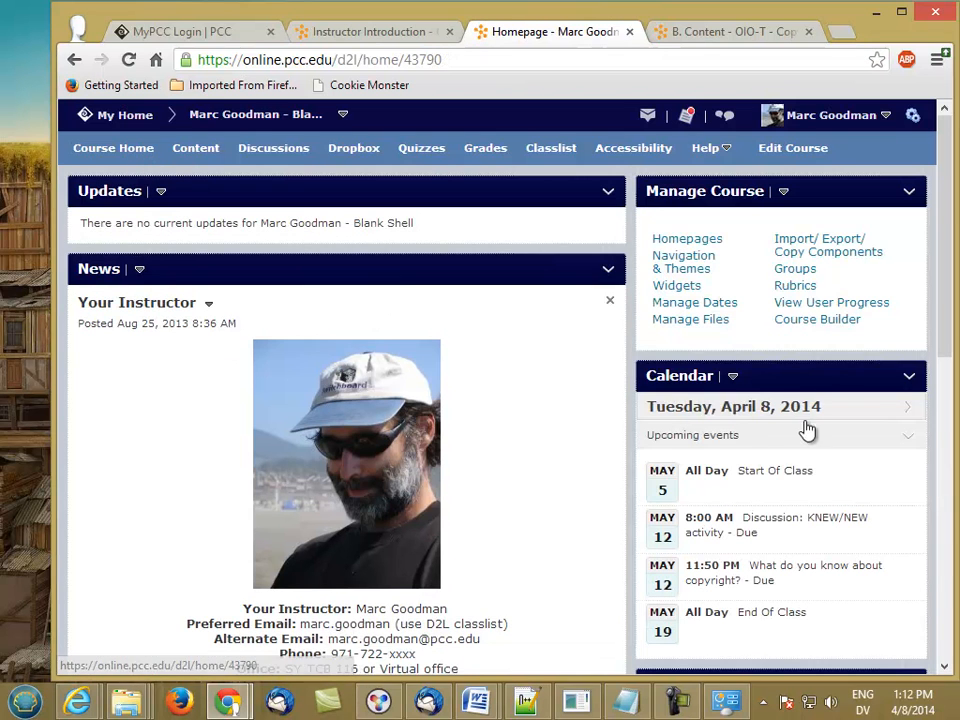
Switch to the Student role and review the student table of contents in Content.
scroll(down, 3)
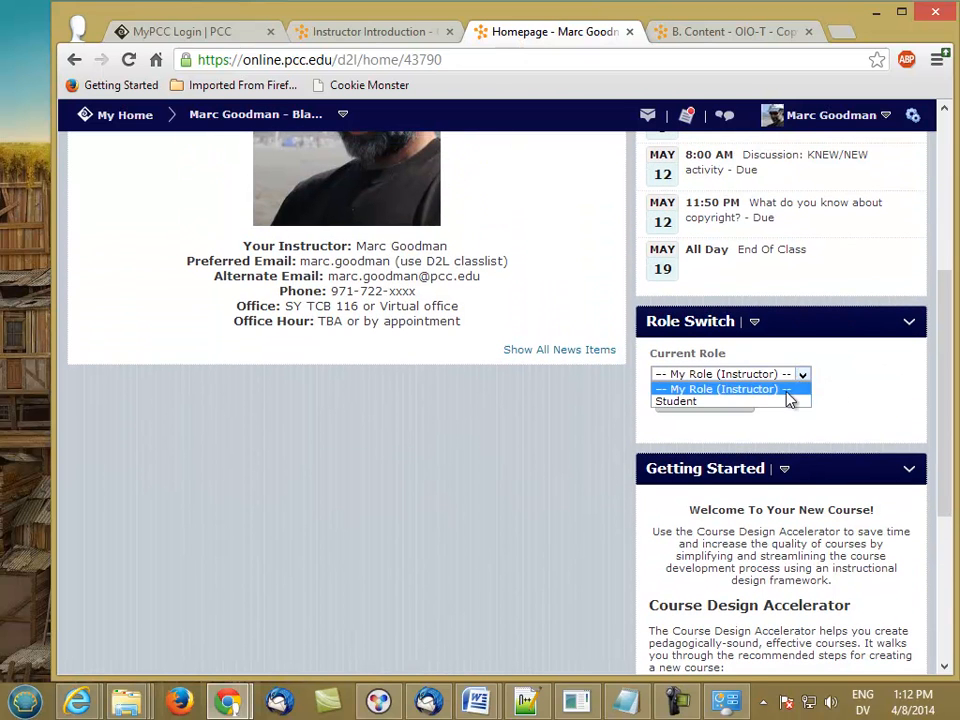
click(675, 401)
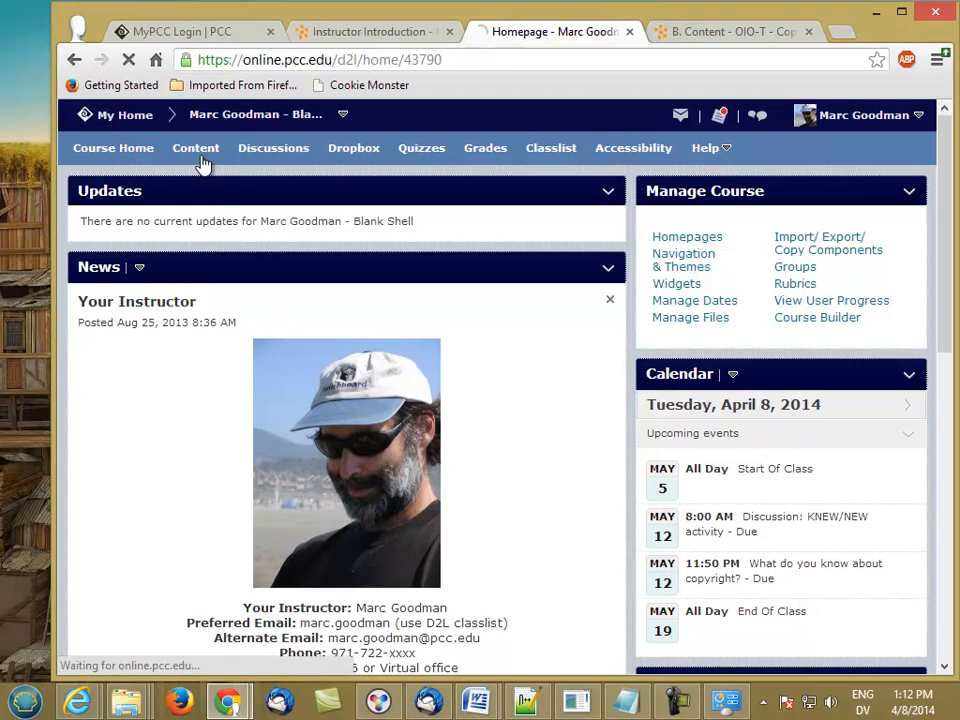
click(195, 148)
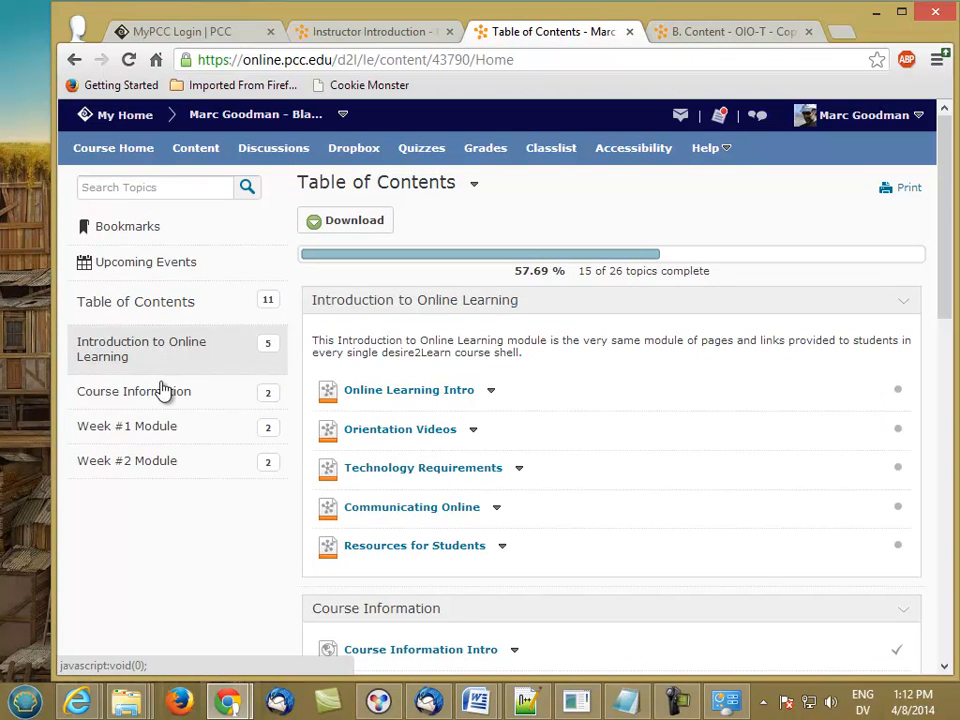
mouse_move(152, 473)
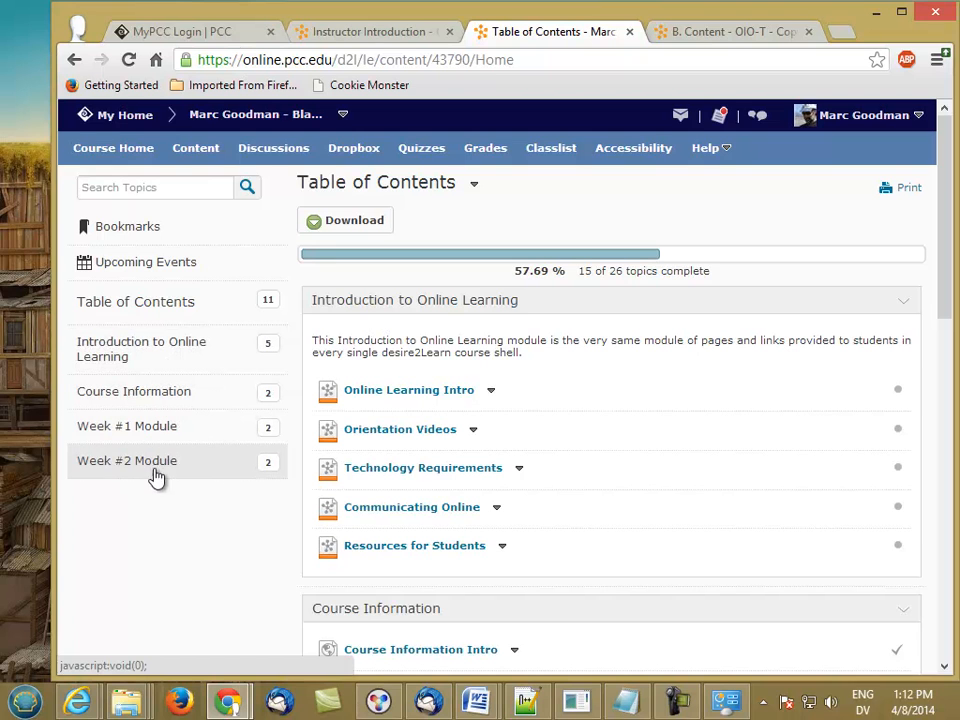
mouse_move(137, 501)
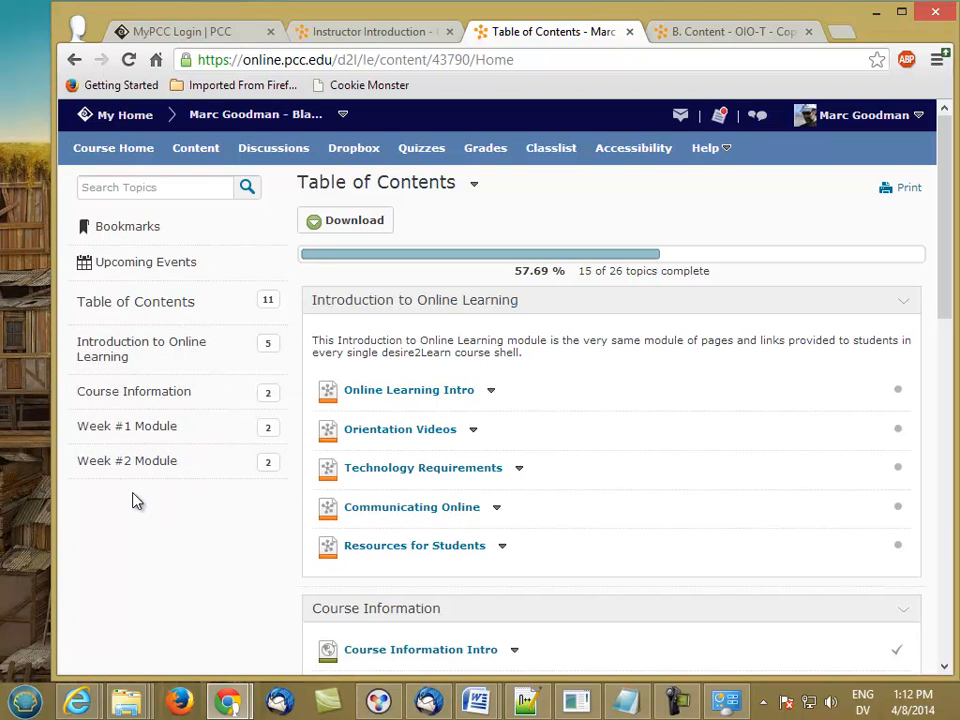
mouse_move(178, 315)
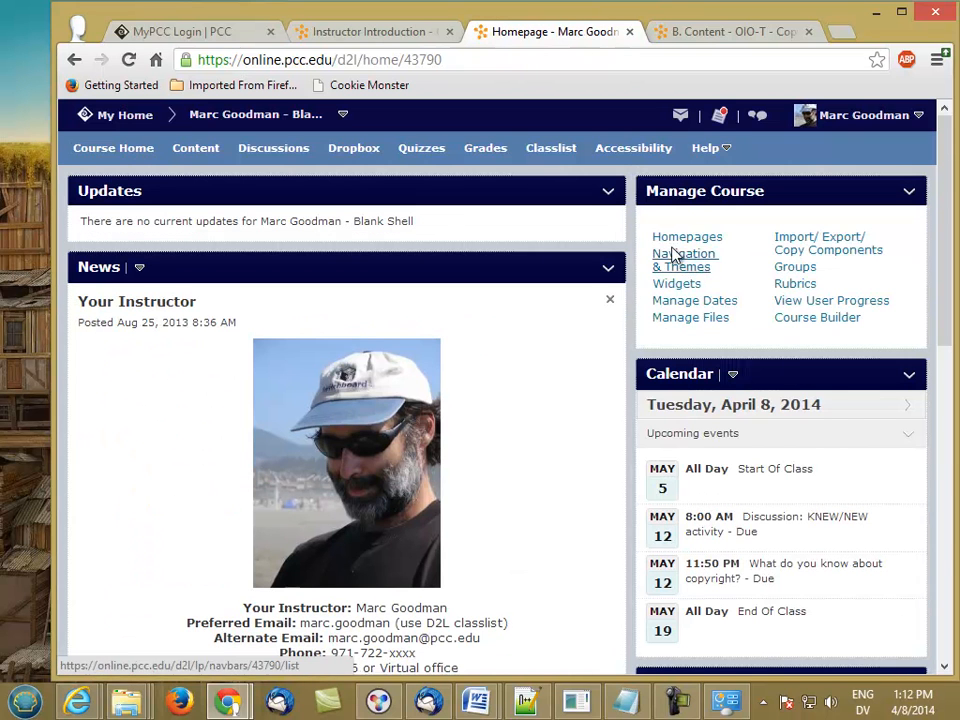
Return to the Instructor role and scroll the Course Information module to the Intro Quiz.
scroll(down, 3)
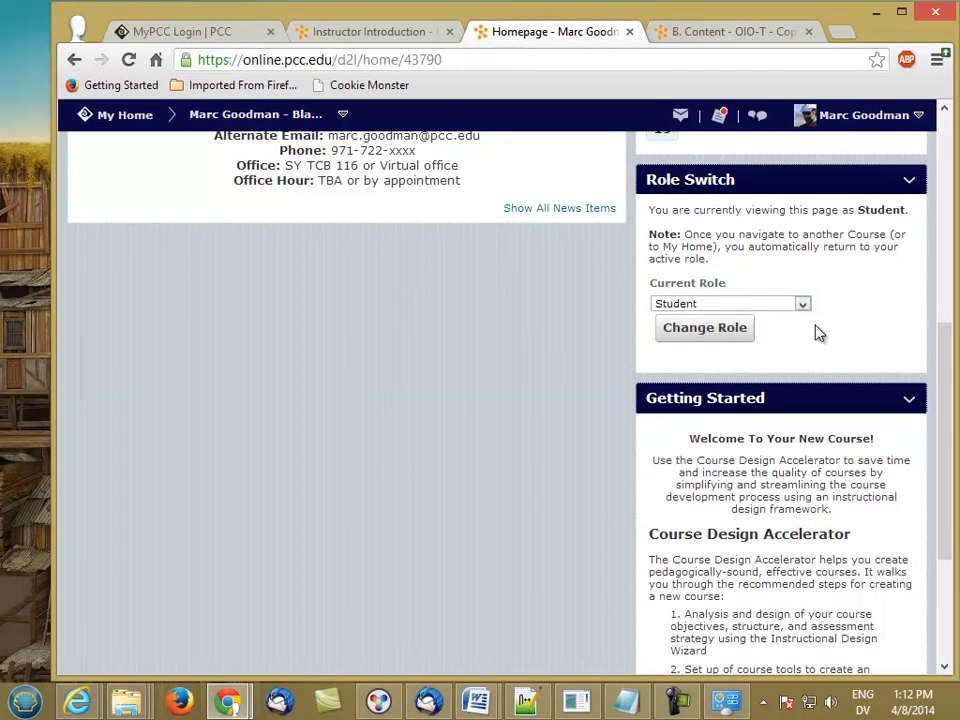
click(730, 303)
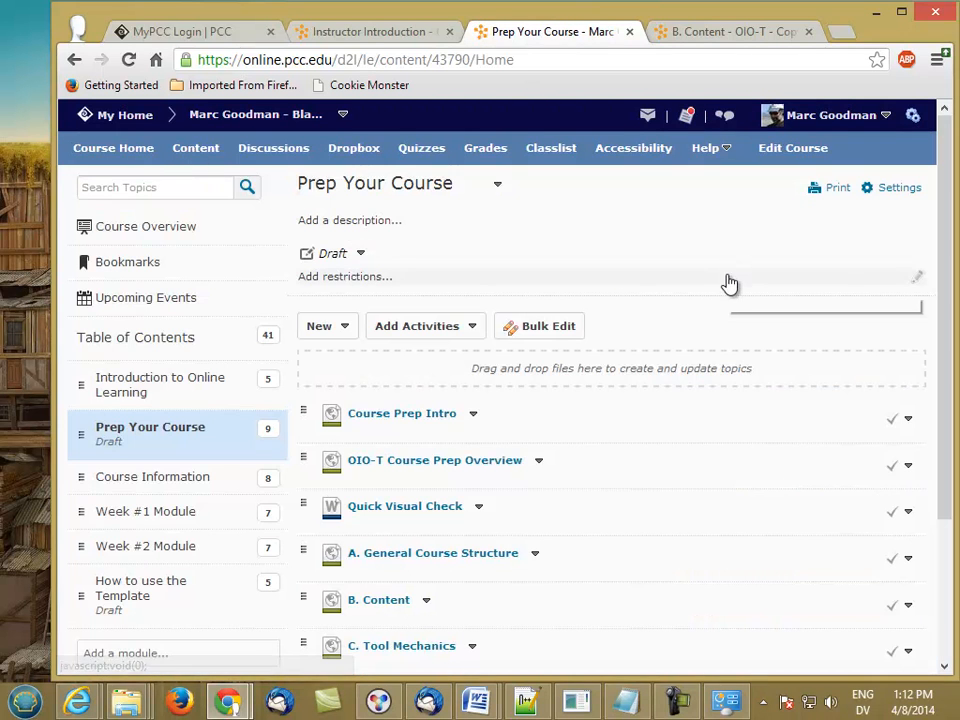
click(145, 511)
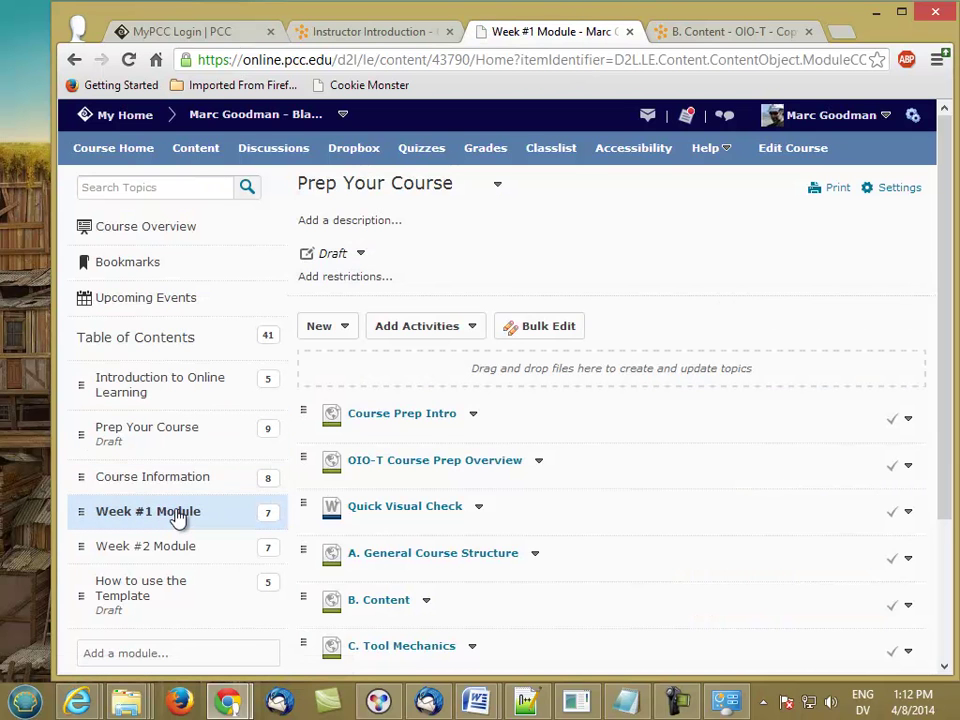
click(152, 476)
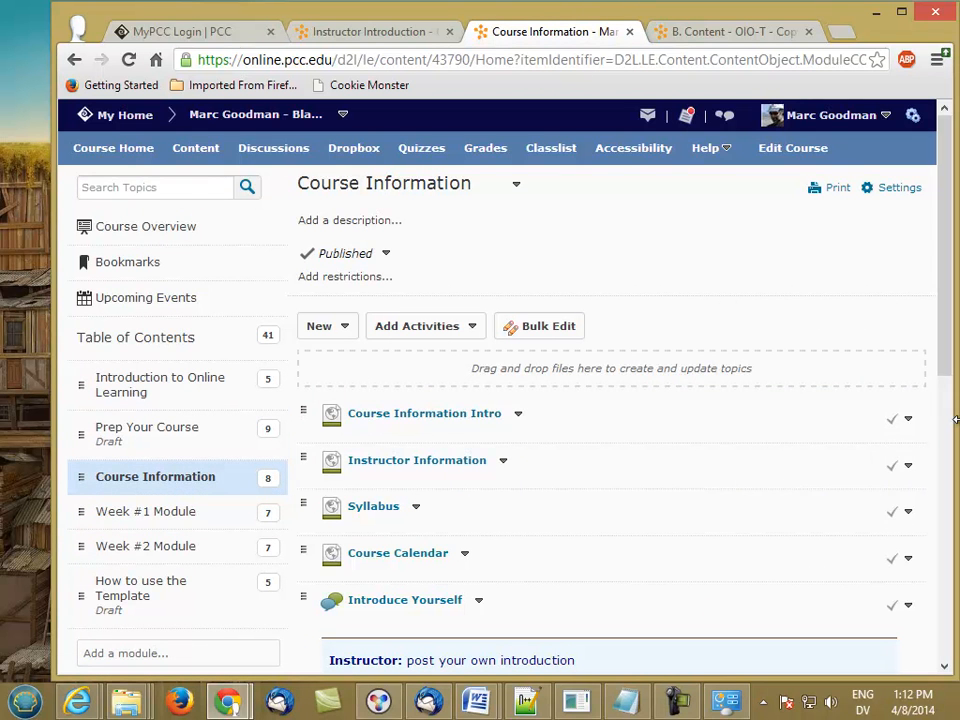
scroll(down, 3)
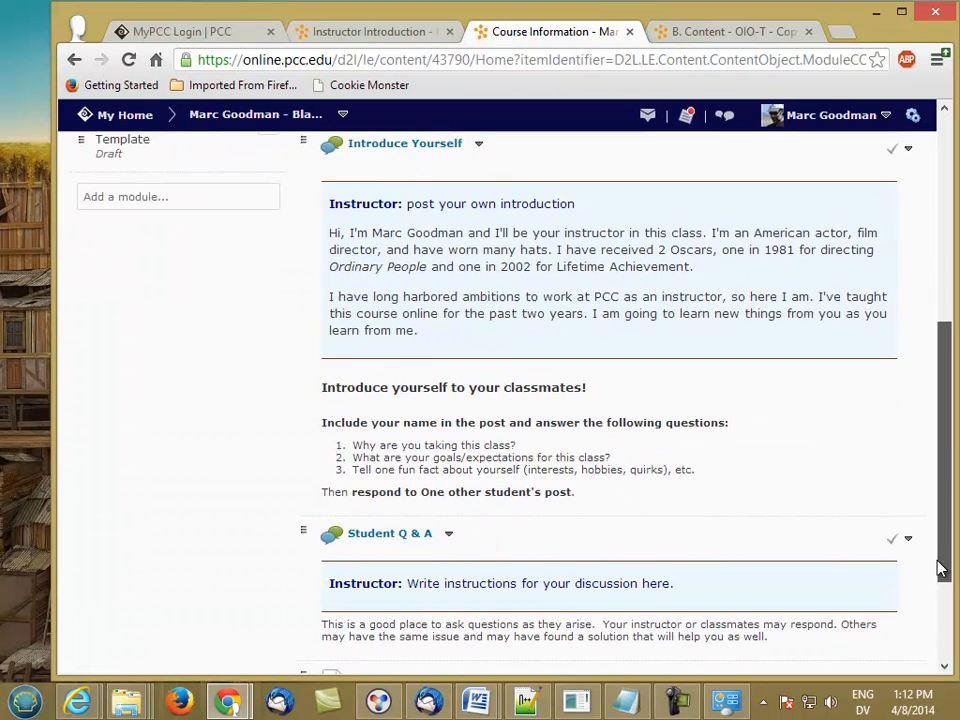
scroll(down, 3)
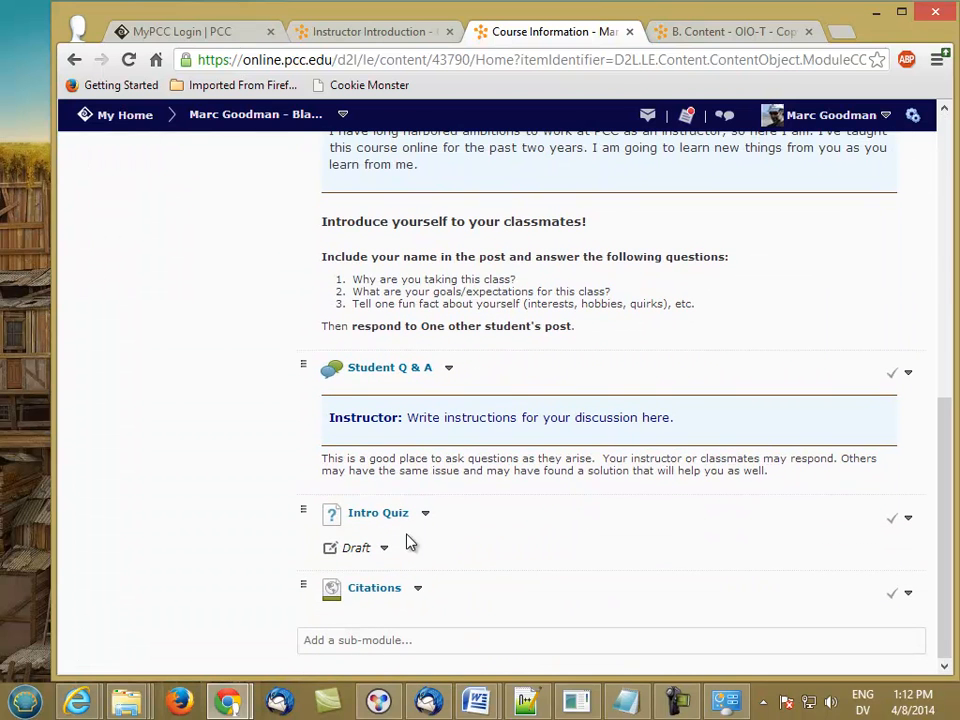
mouse_move(378, 513)
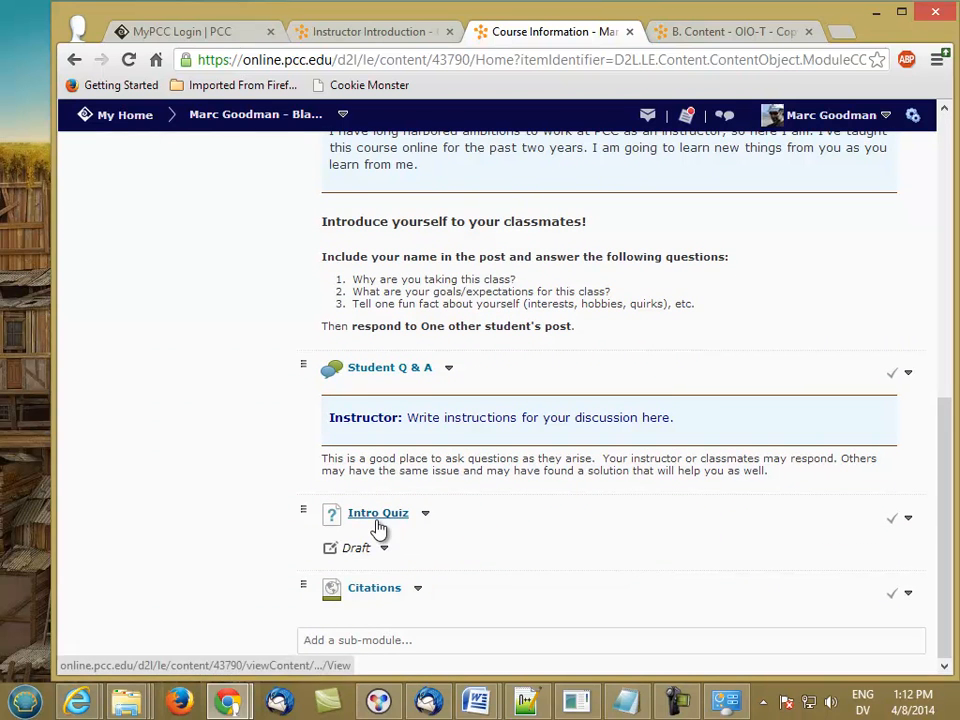
mouse_move(456, 518)
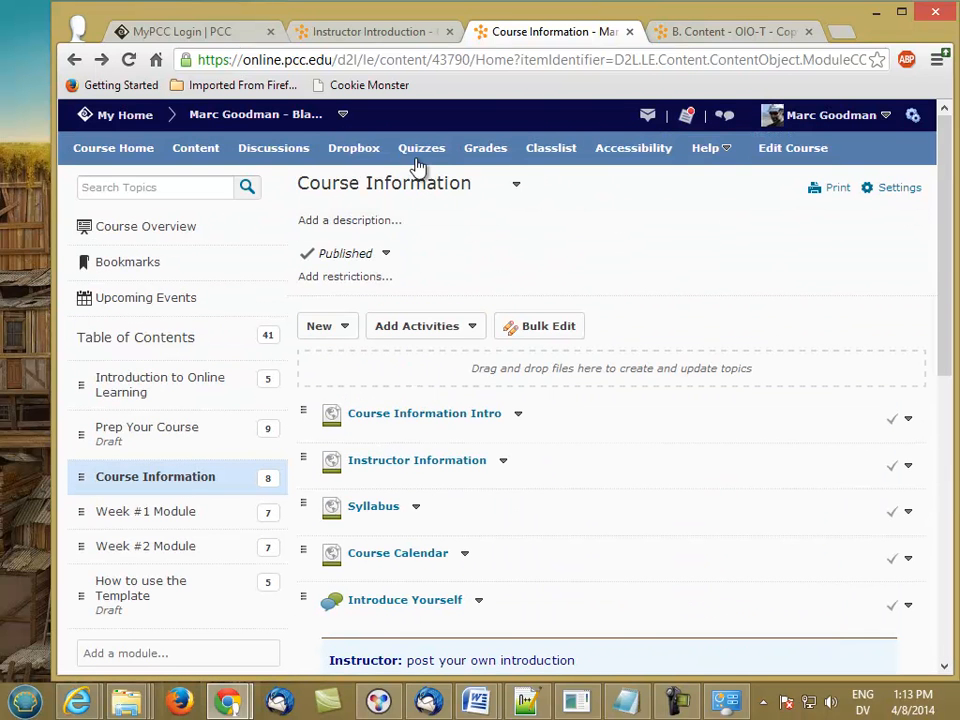
Open the Intro Quiz for editing from the course quizzes list.
click(421, 148)
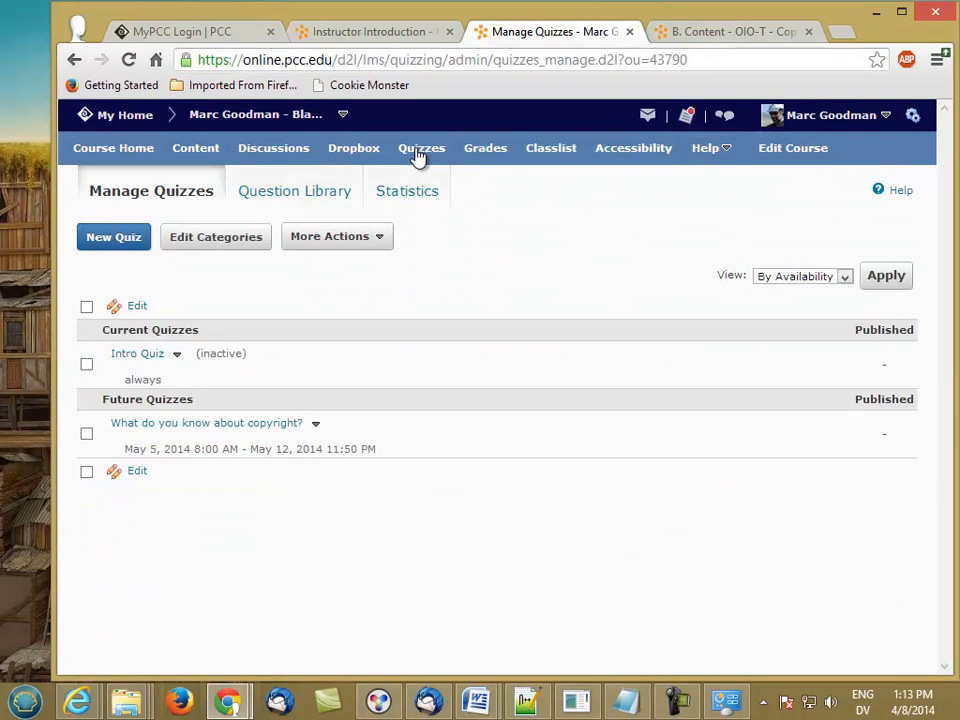
click(177, 353)
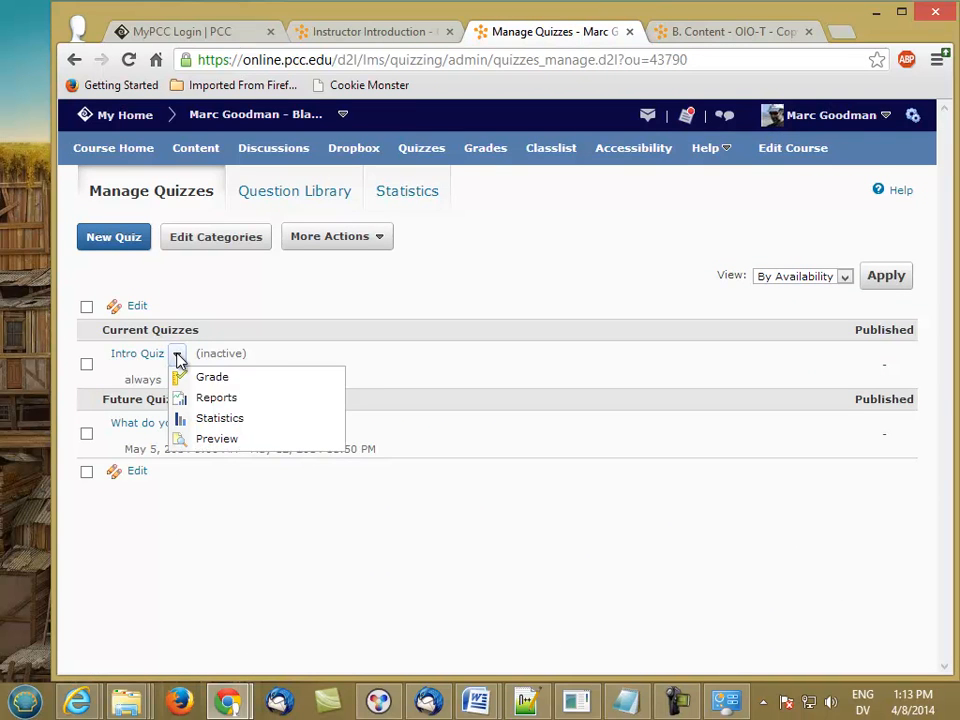
click(137, 353)
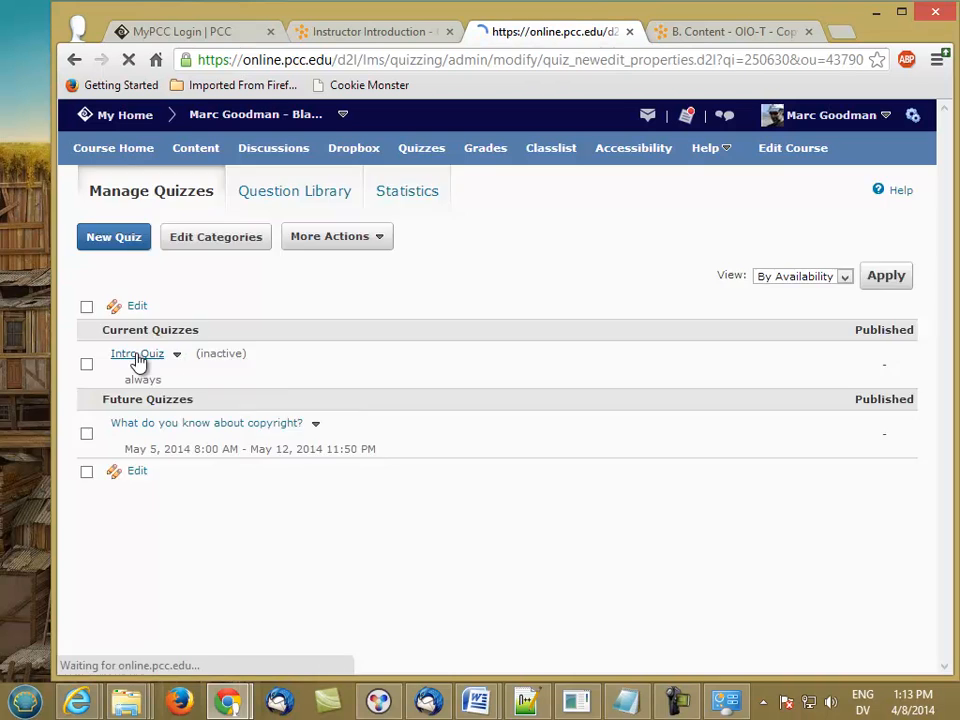
click(137, 353)
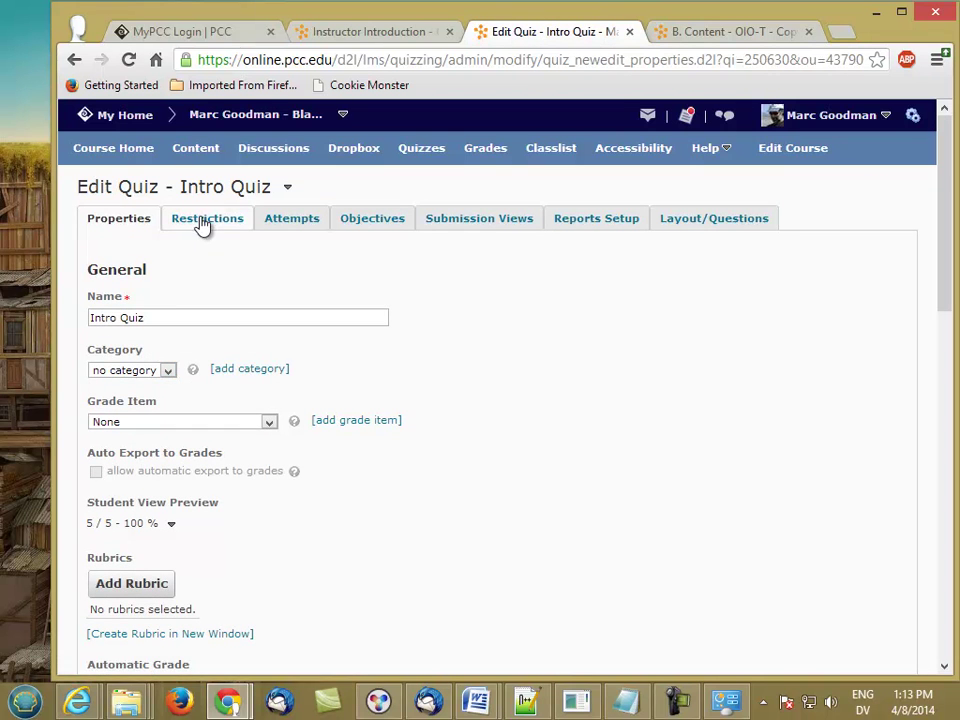
Set the Intro Quiz status to Active, then save and close to Manage Quizzes.
click(207, 218)
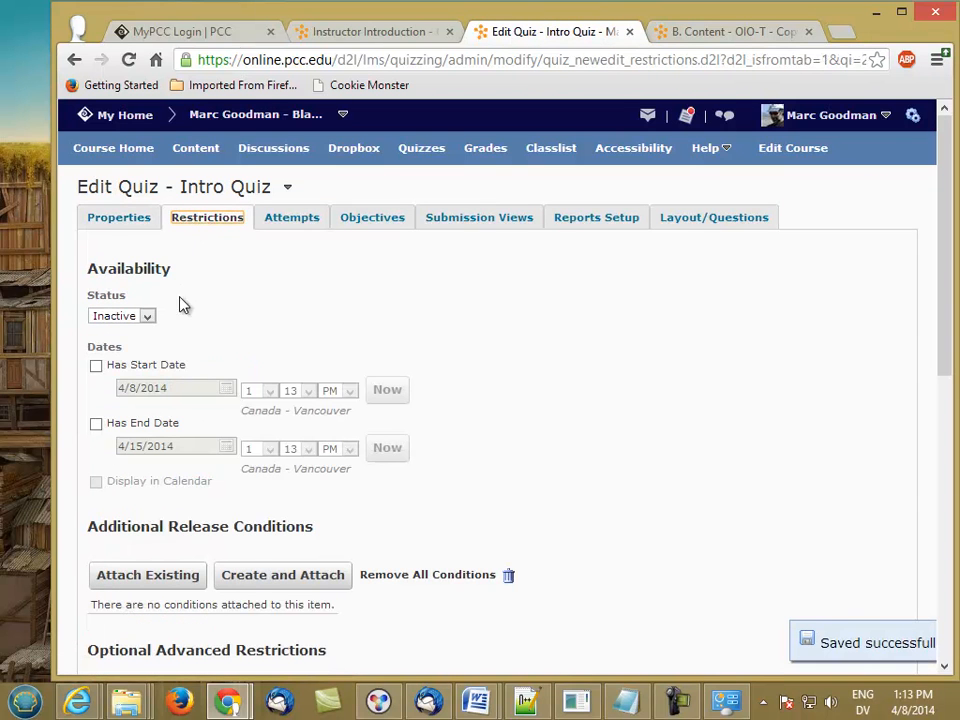
click(120, 315)
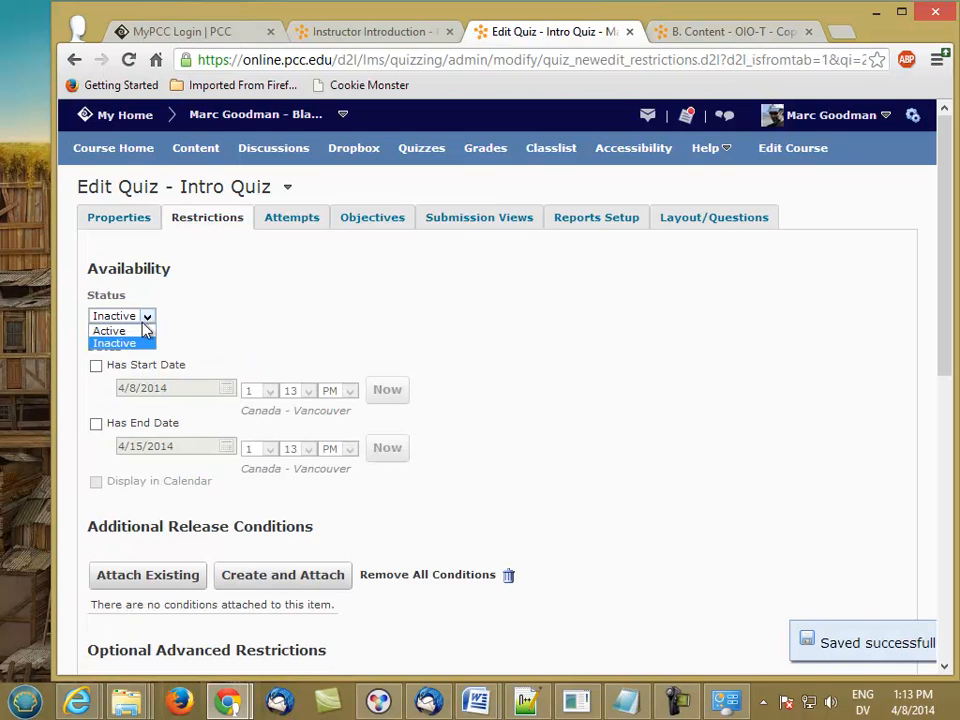
click(108, 330)
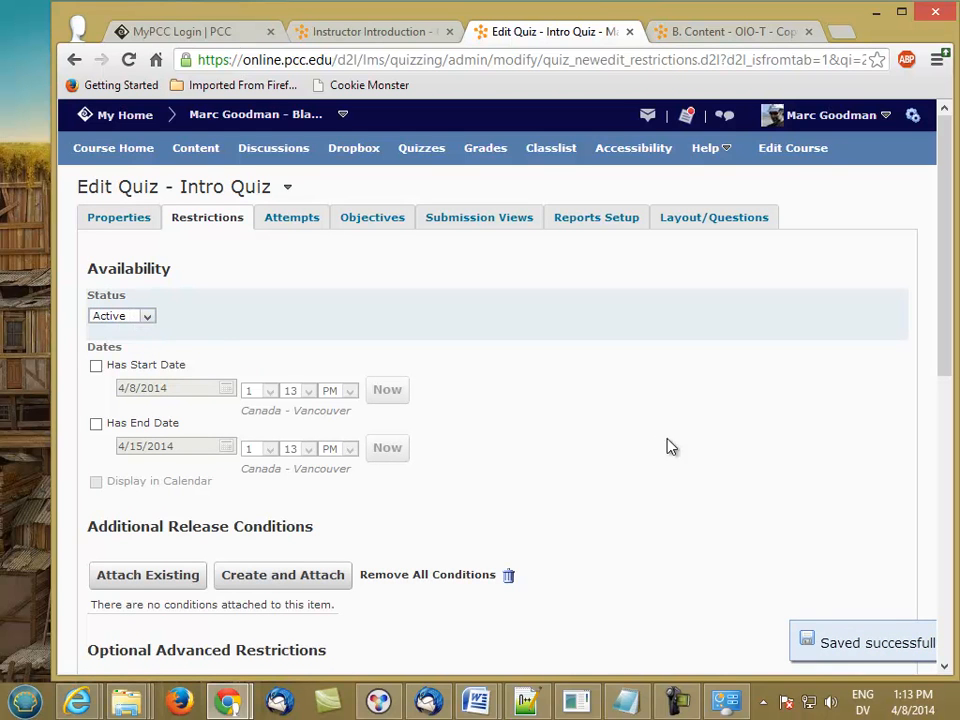
scroll(down, 3)
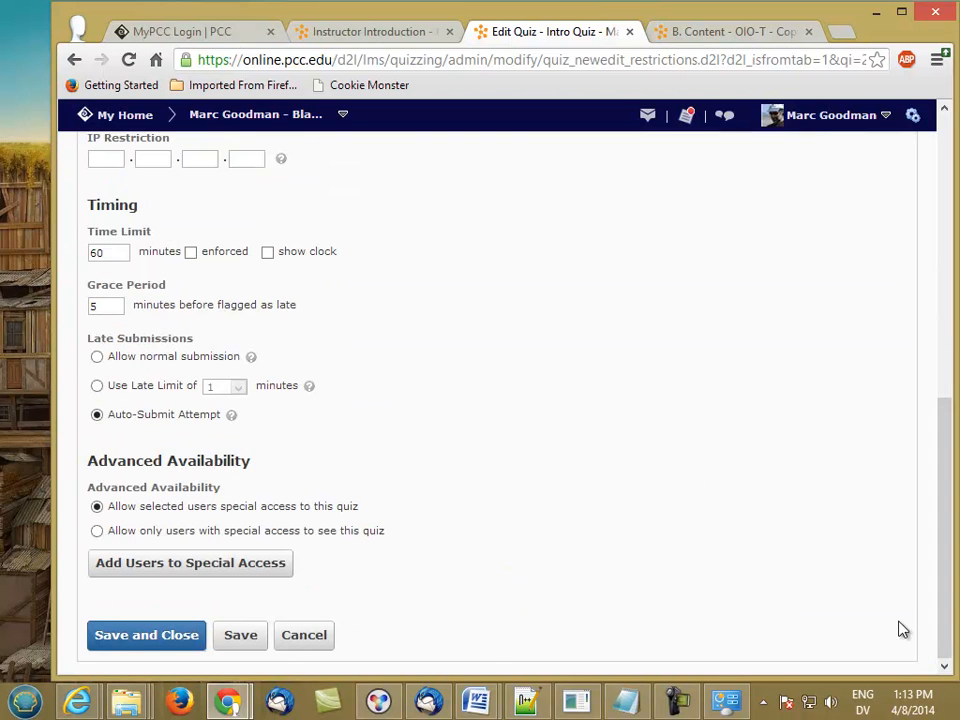
click(145, 635)
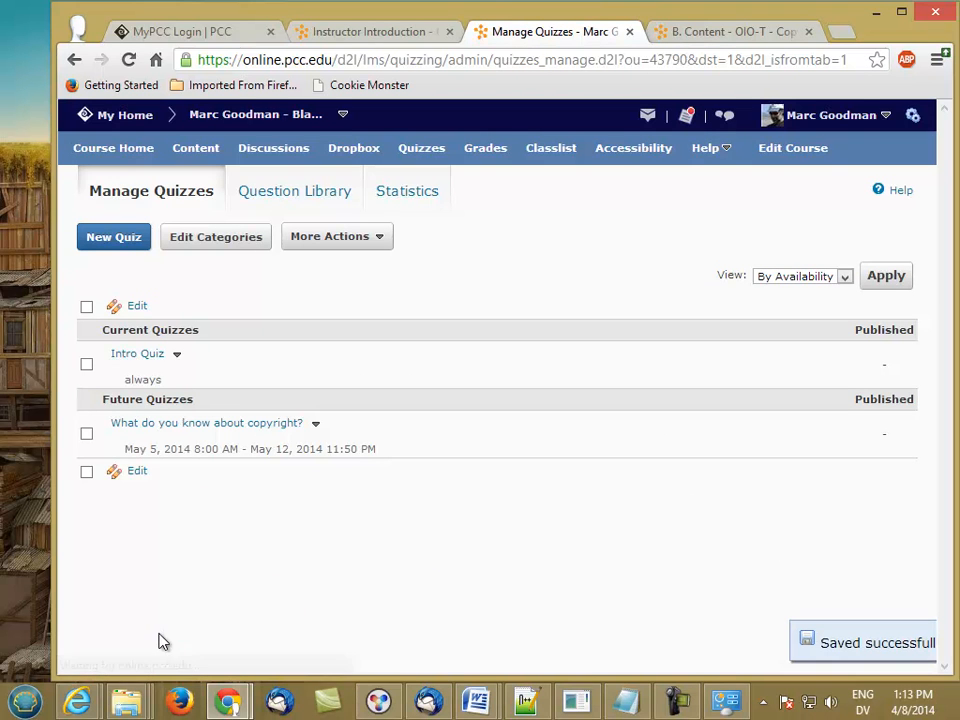
mouse_move(192, 255)
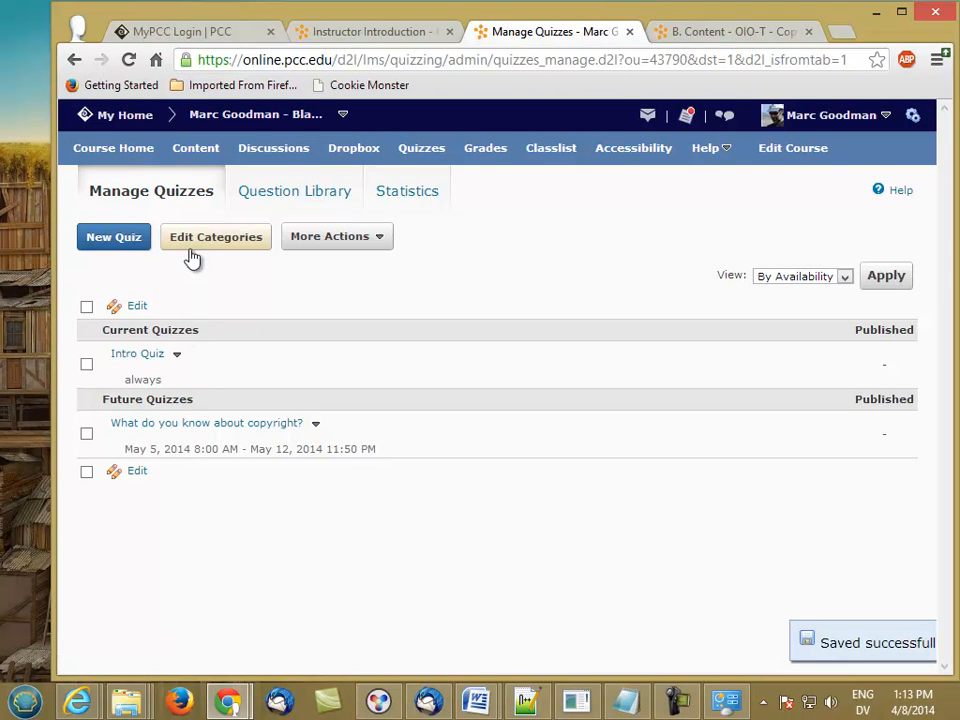
Go to Content and scroll the Course Information topics down to the Intro Quiz.
click(195, 148)
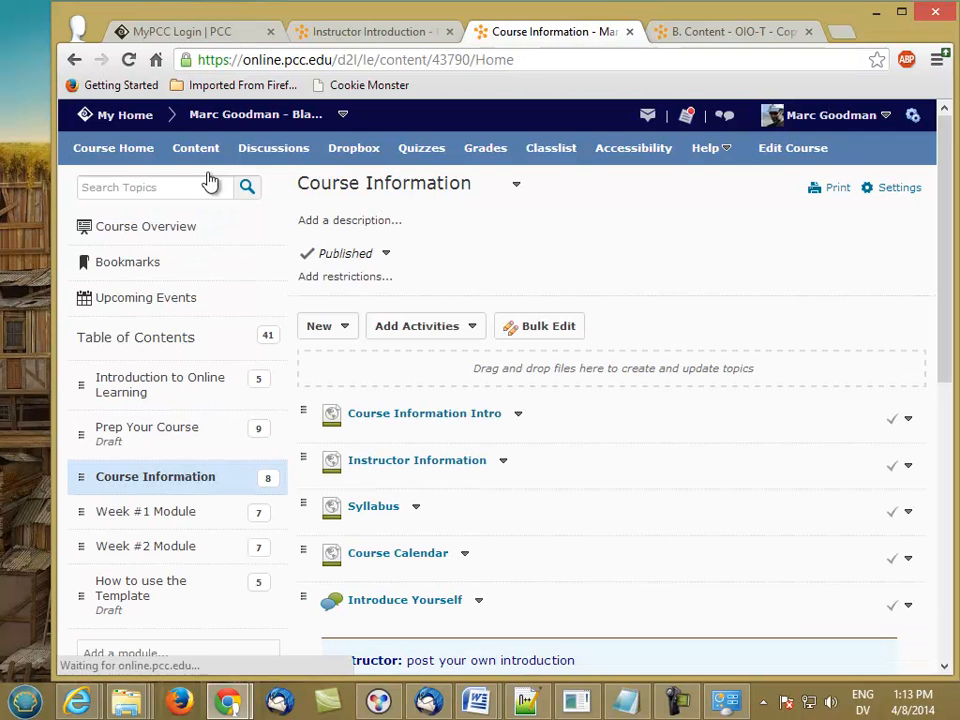
scroll(down, 3)
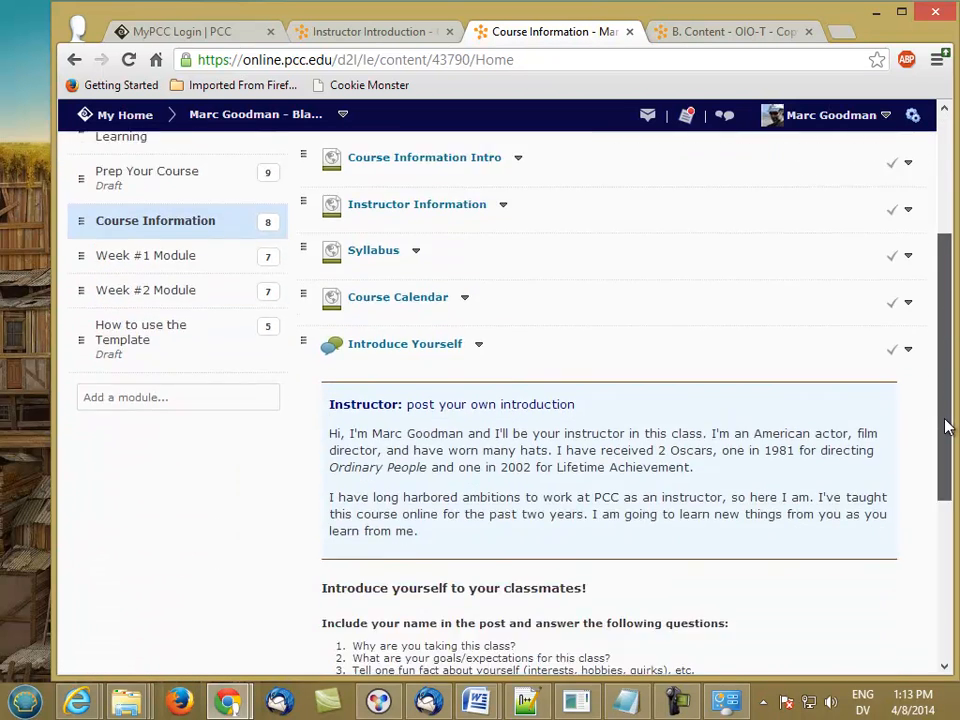
scroll(down, 3)
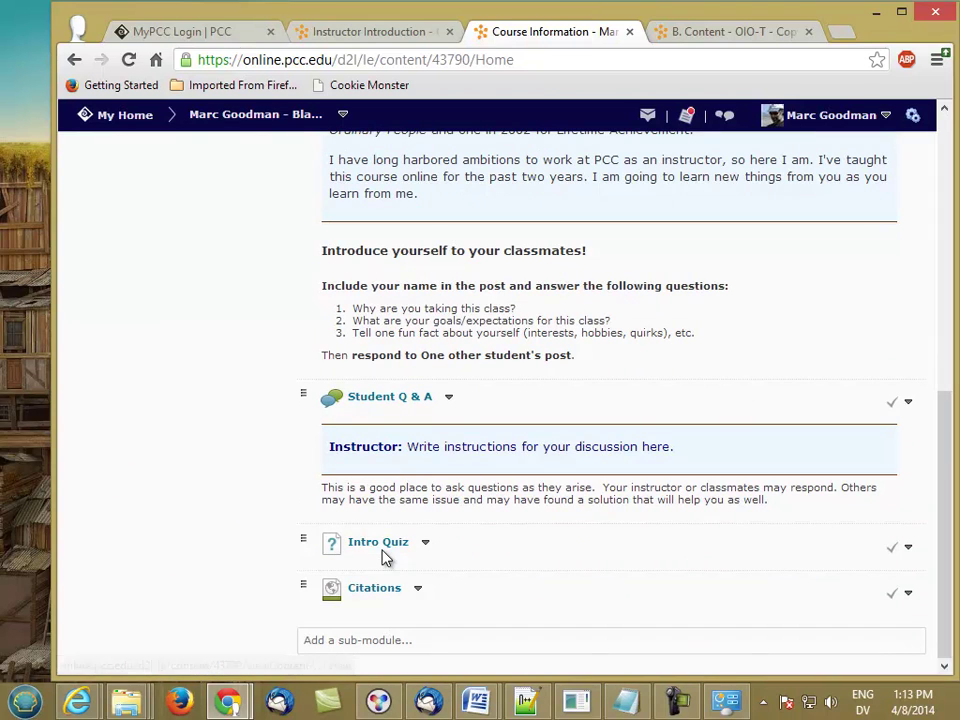
mouse_move(377, 563)
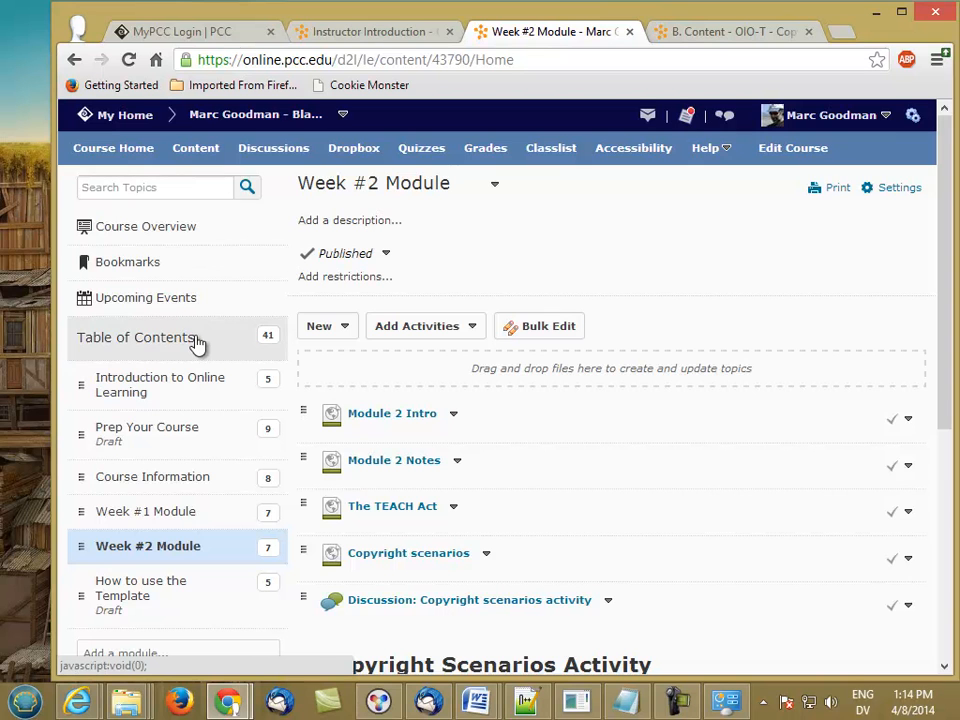
mouse_move(154, 519)
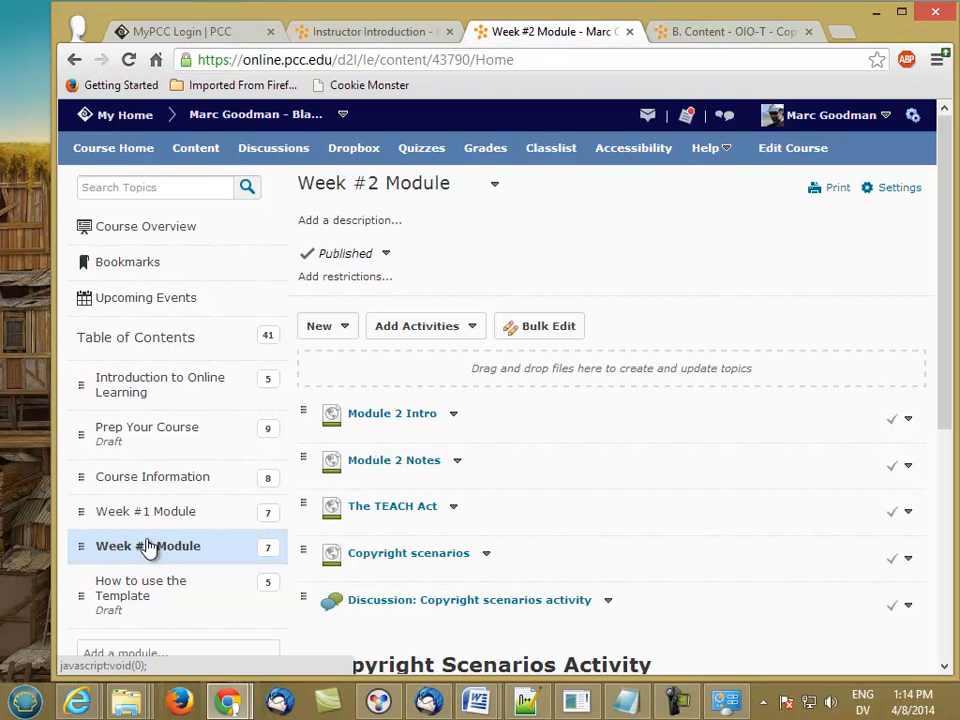
mouse_move(175, 554)
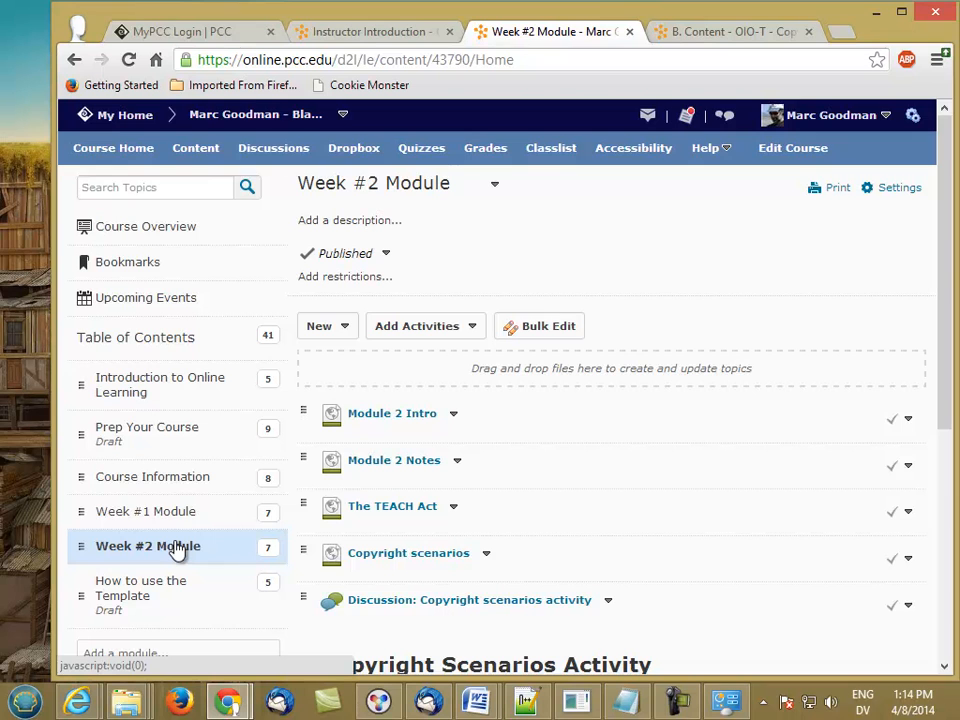
mouse_move(175, 548)
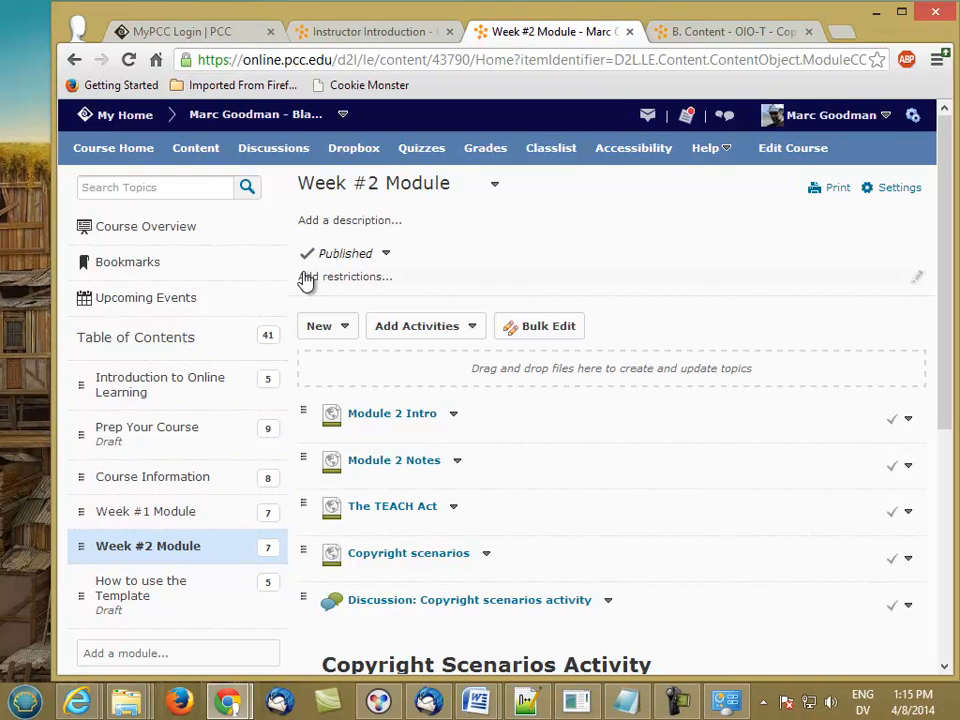
mouse_move(332, 283)
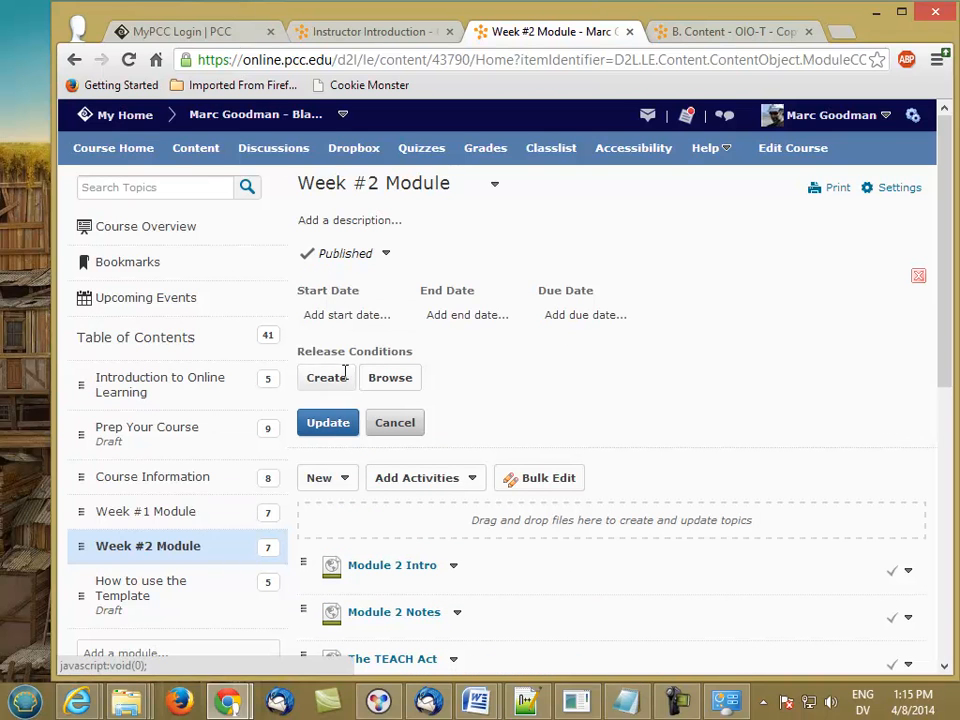
mouse_move(585, 315)
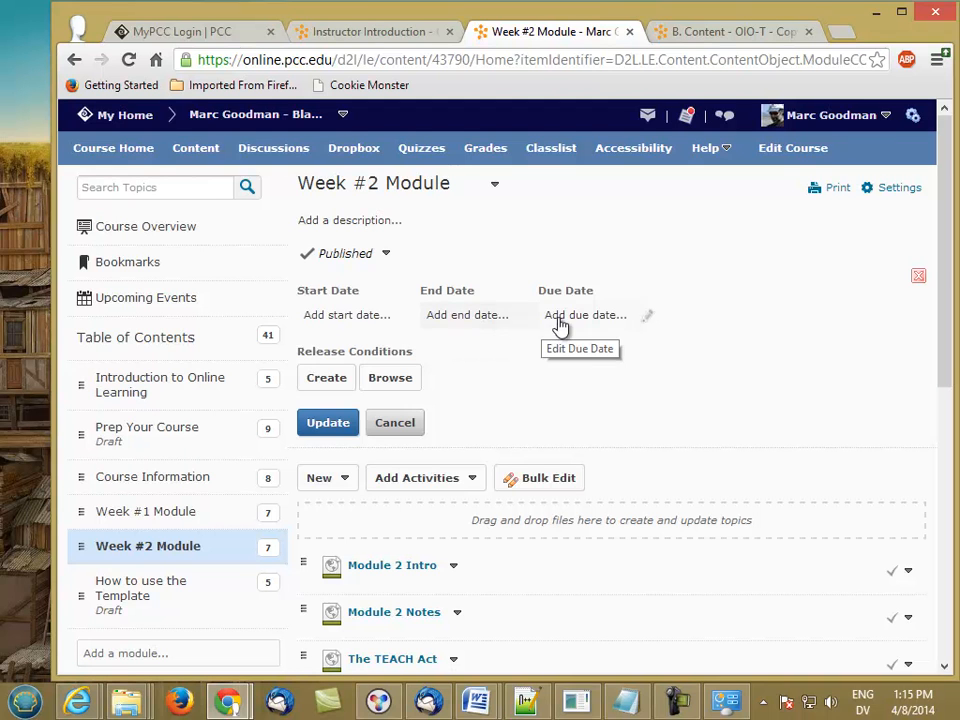
mouse_move(400, 320)
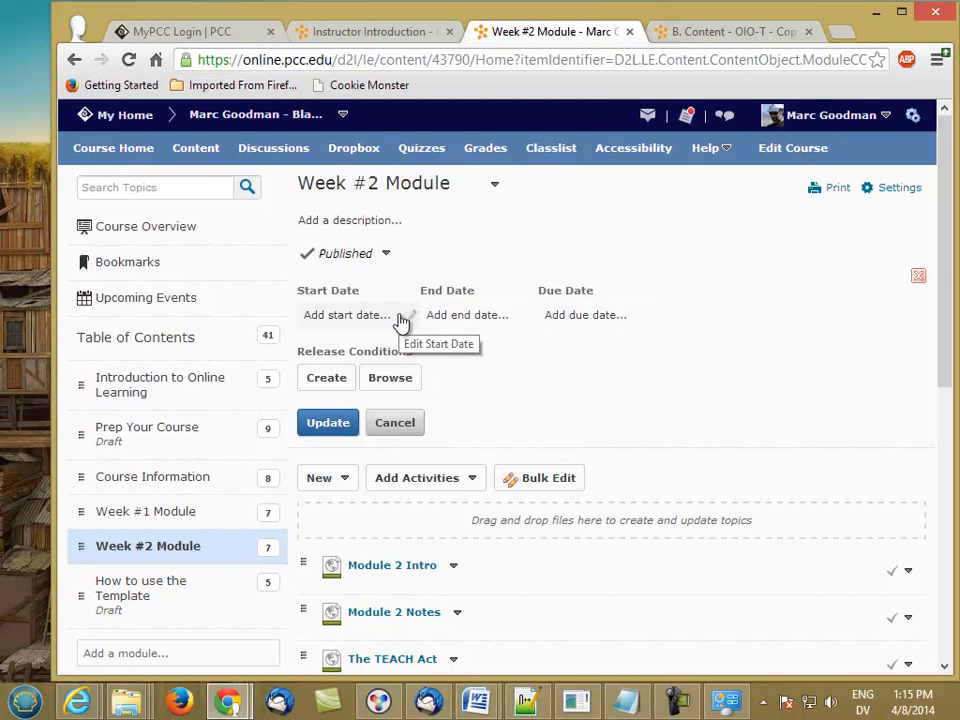
mouse_move(335, 321)
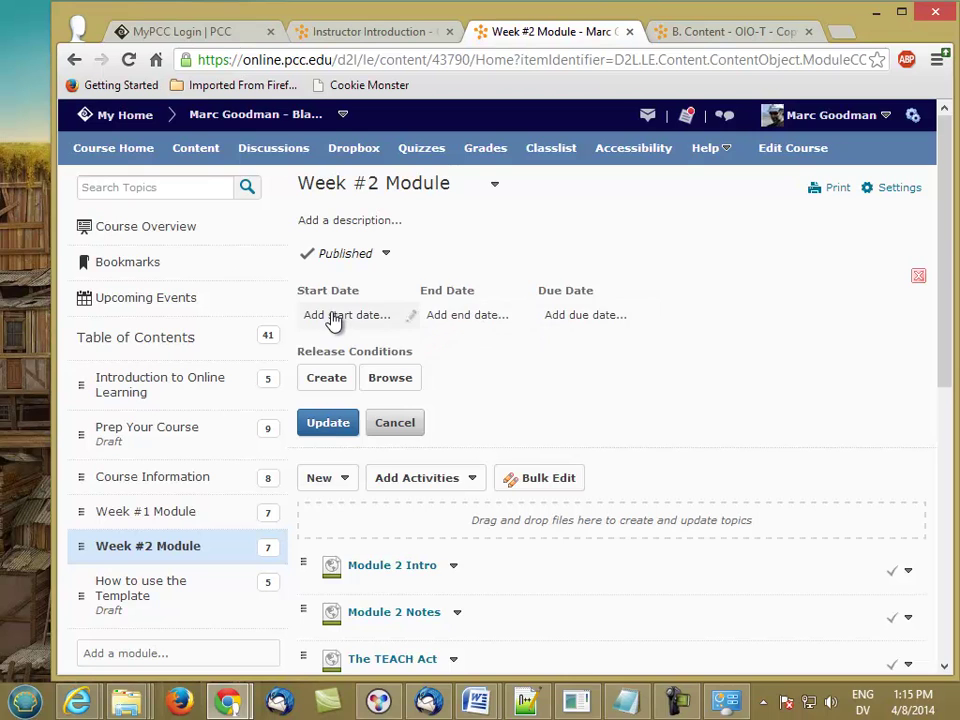
Add a start date restriction to the Week #2 Module.
click(345, 314)
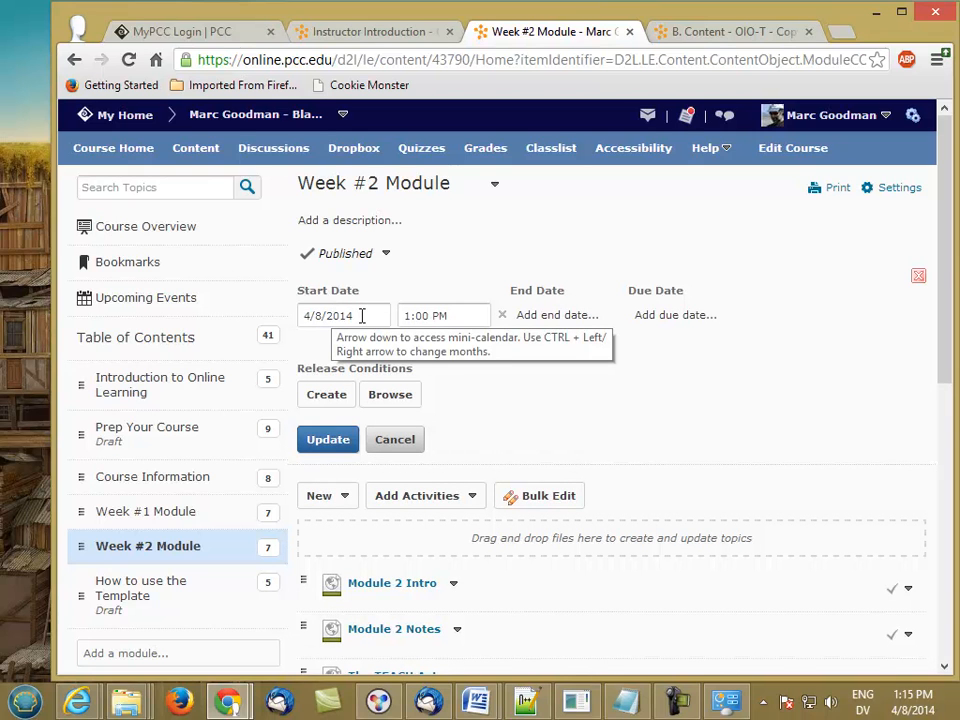
mouse_move(197, 546)
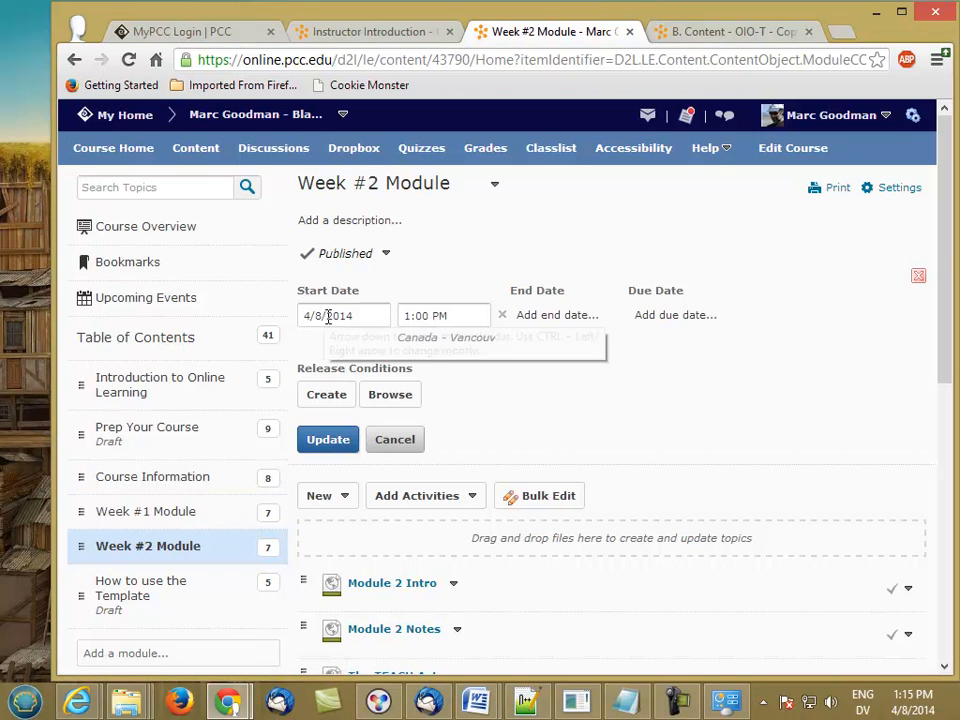
Set the Week #2 Module start to May 12, 2014, 12:00 AM, and return to Course Home.
click(344, 315)
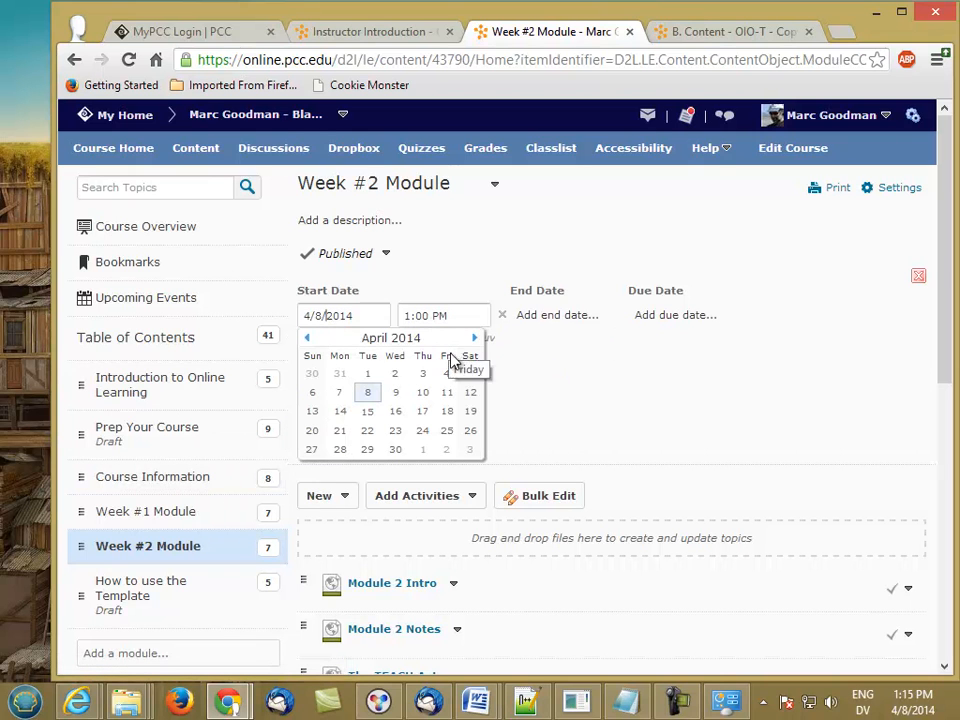
click(472, 337)
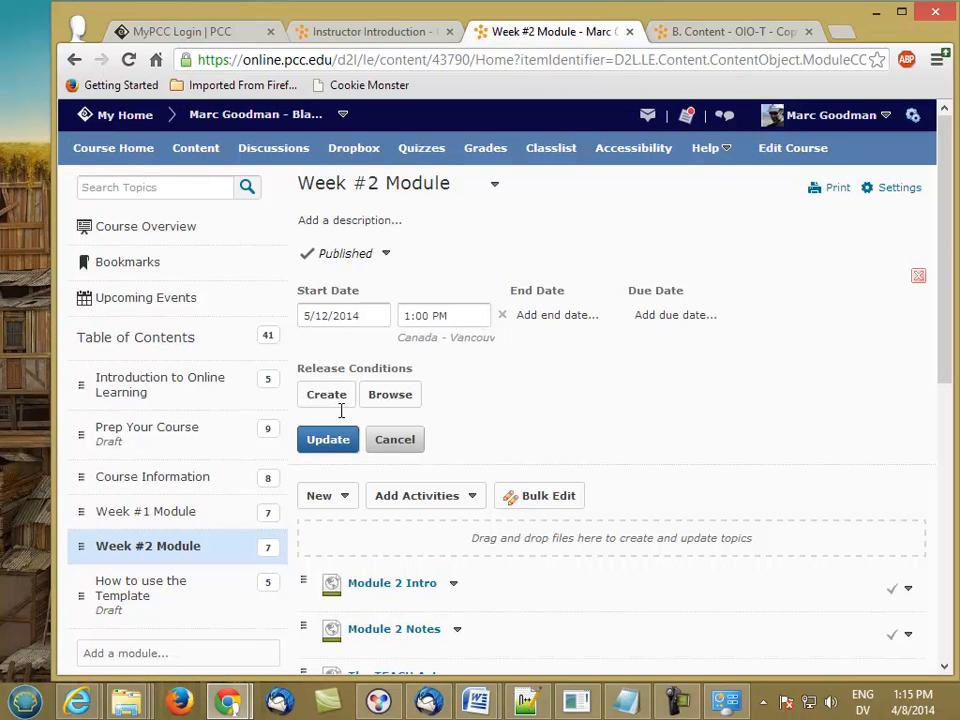
click(442, 315)
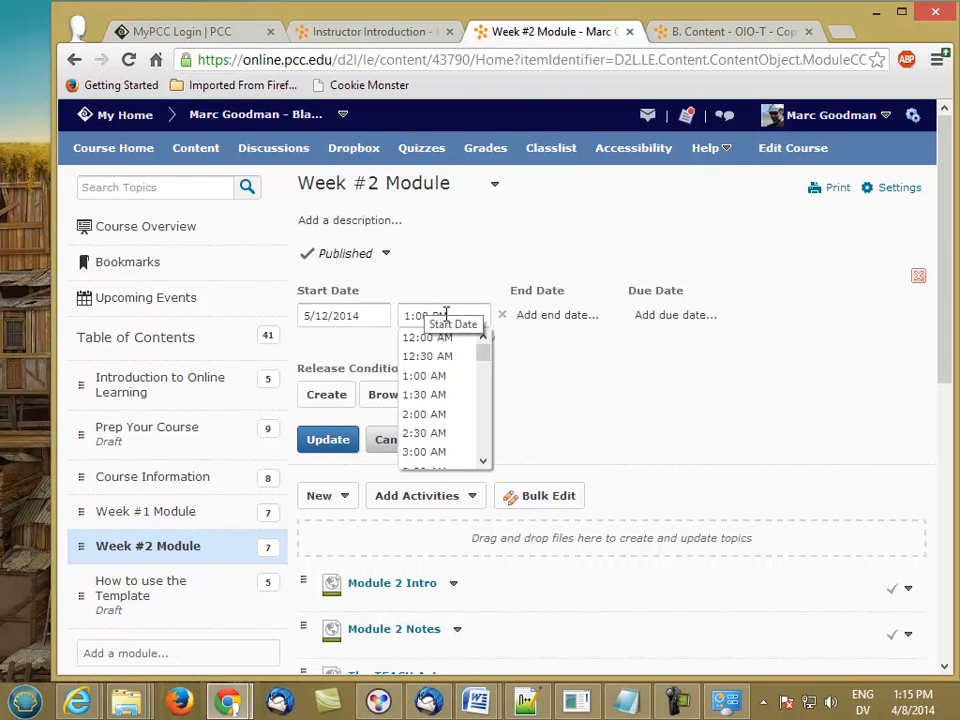
click(424, 337)
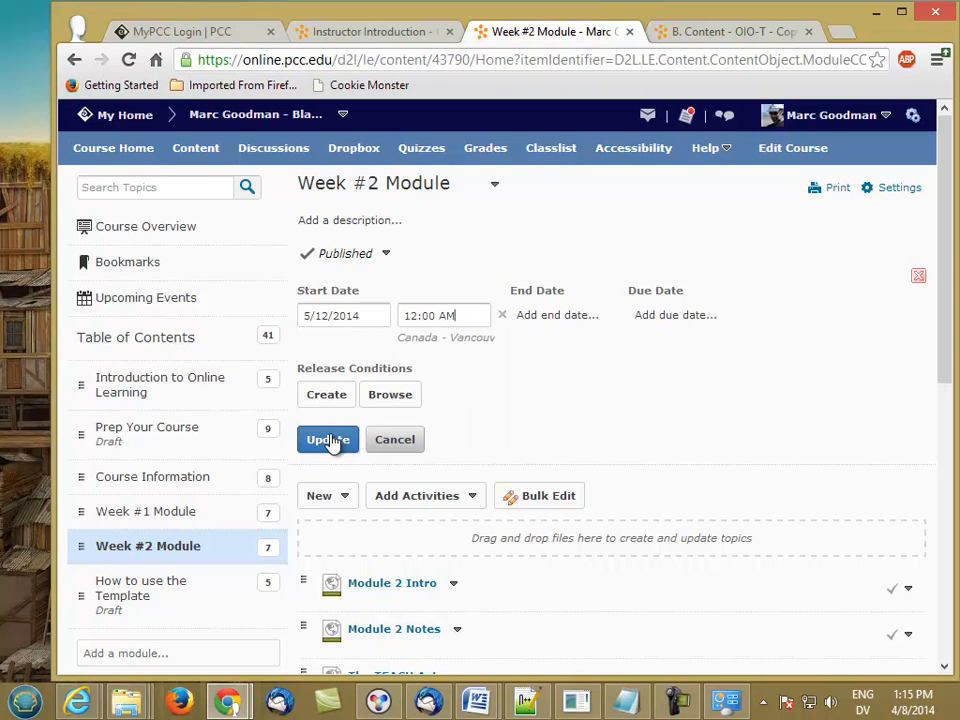
click(327, 439)
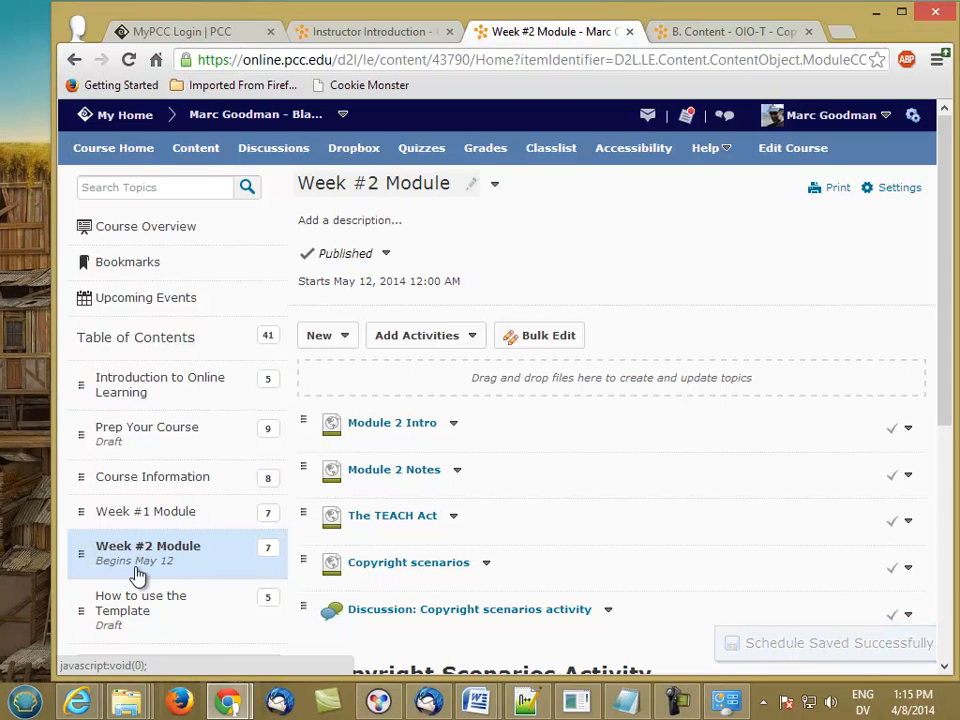
mouse_move(151, 301)
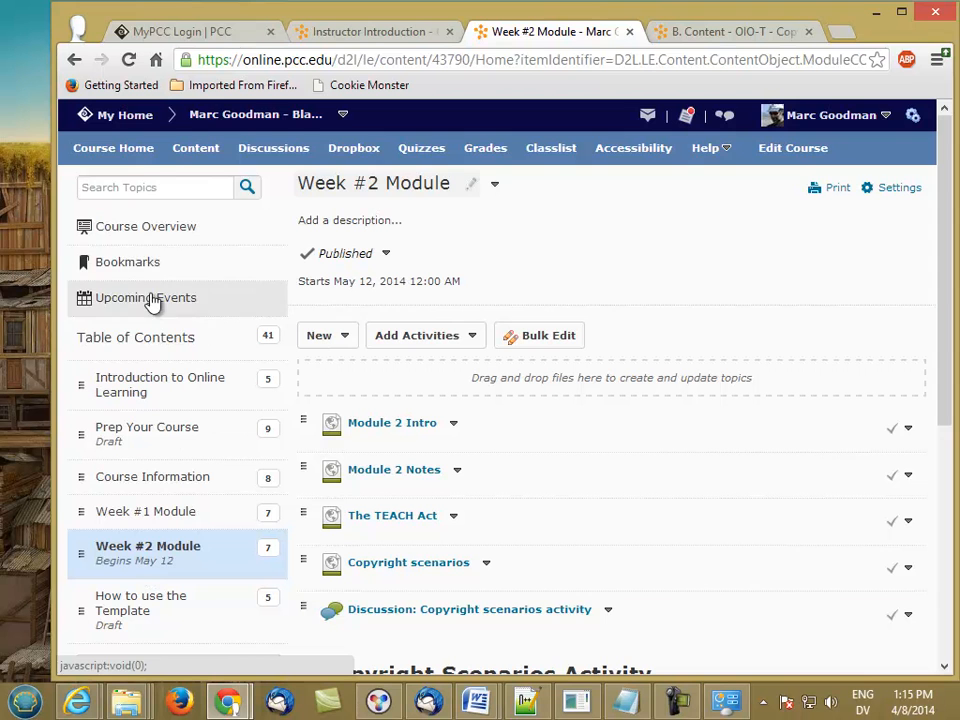
click(113, 147)
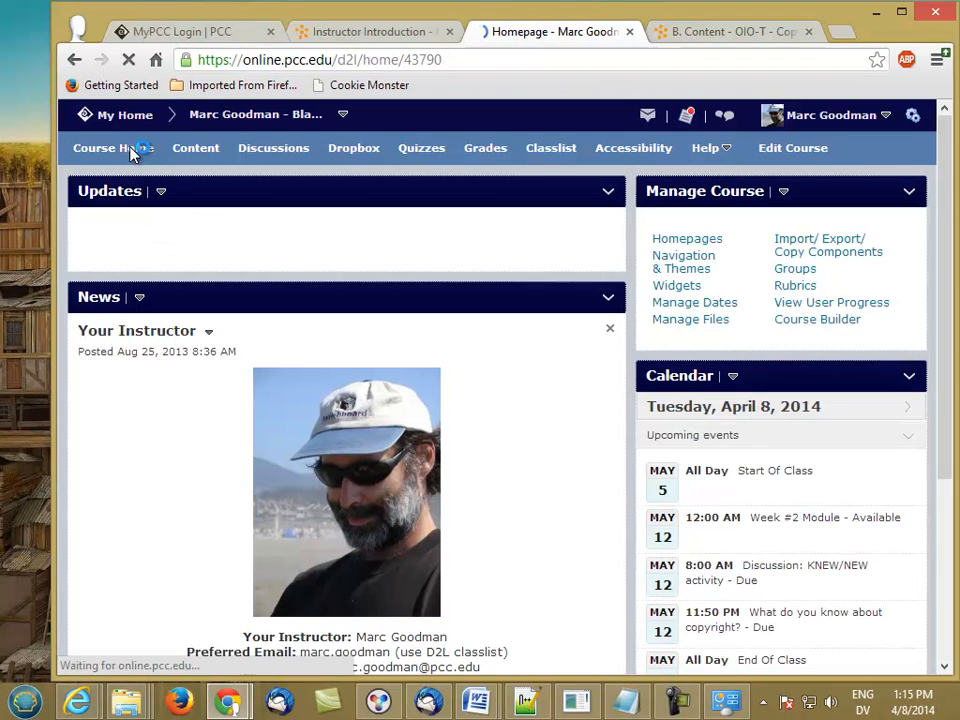
Open Content and select the Week #2 Module, now starting May 12, 2014.
scroll(down, 3)
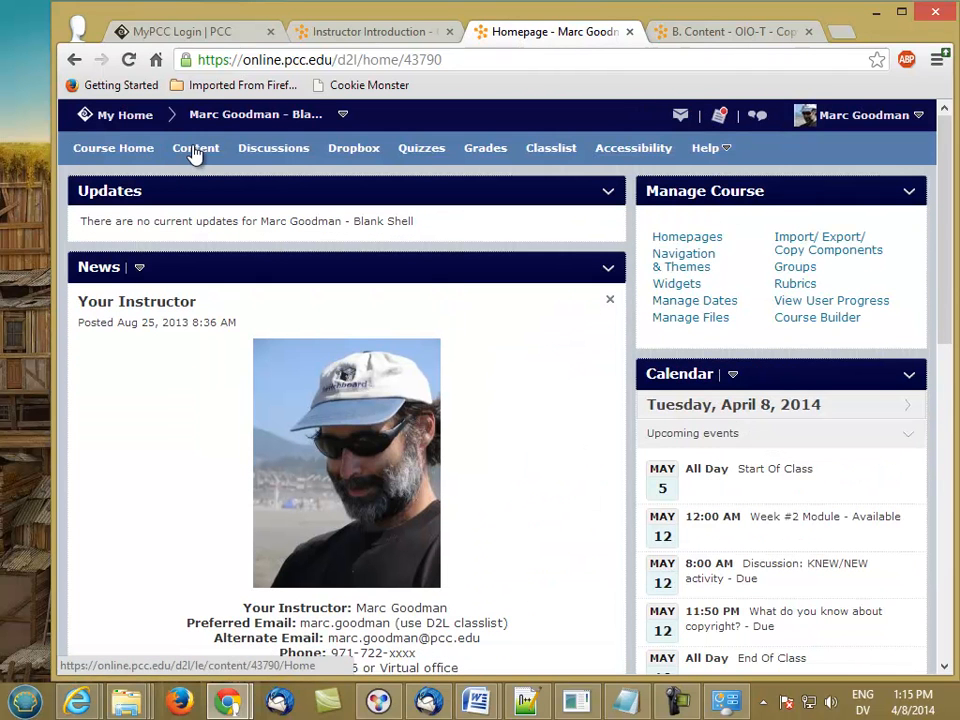
click(196, 147)
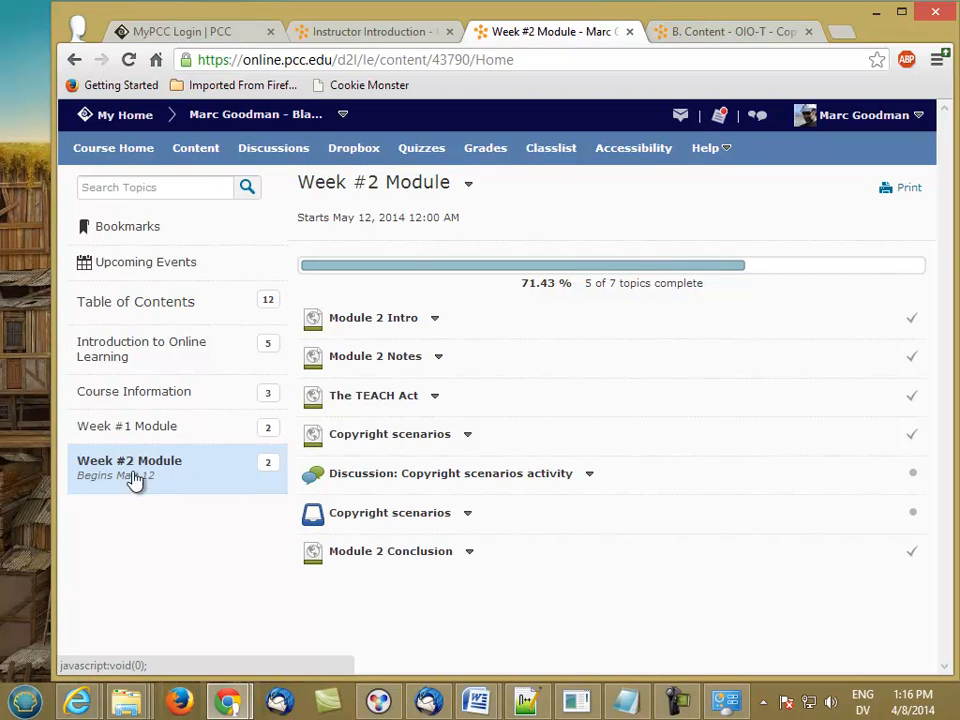
click(129, 460)
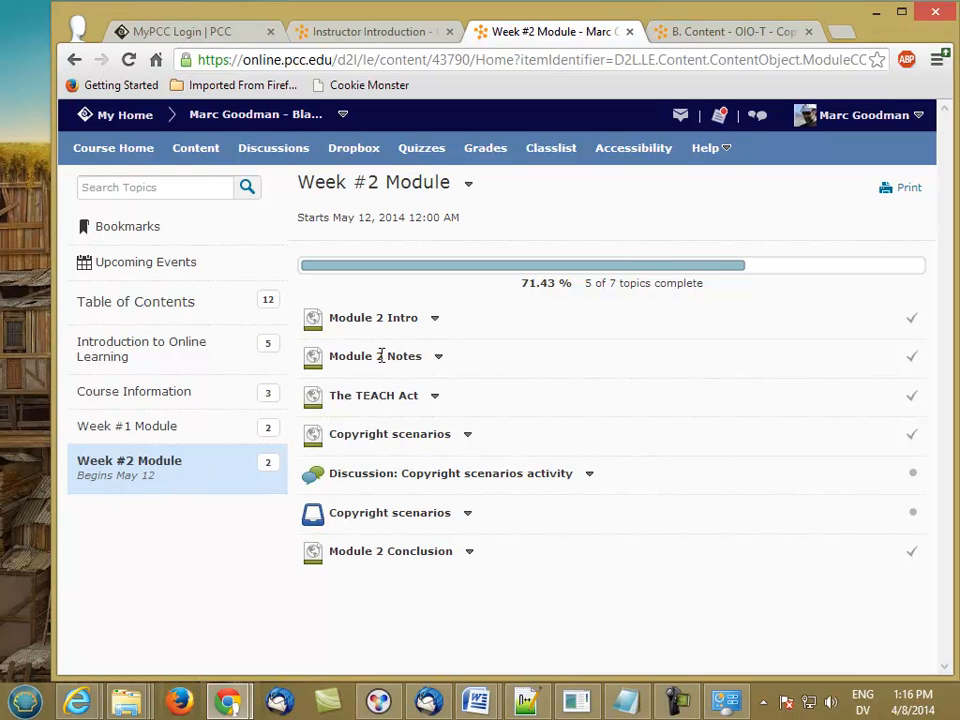
mouse_move(368, 426)
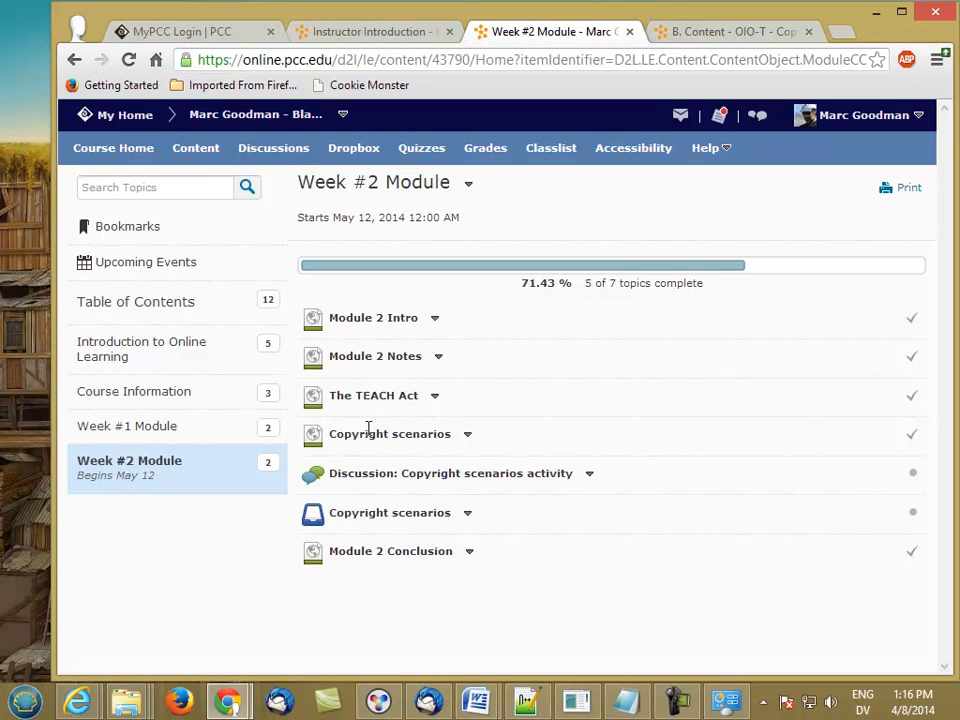